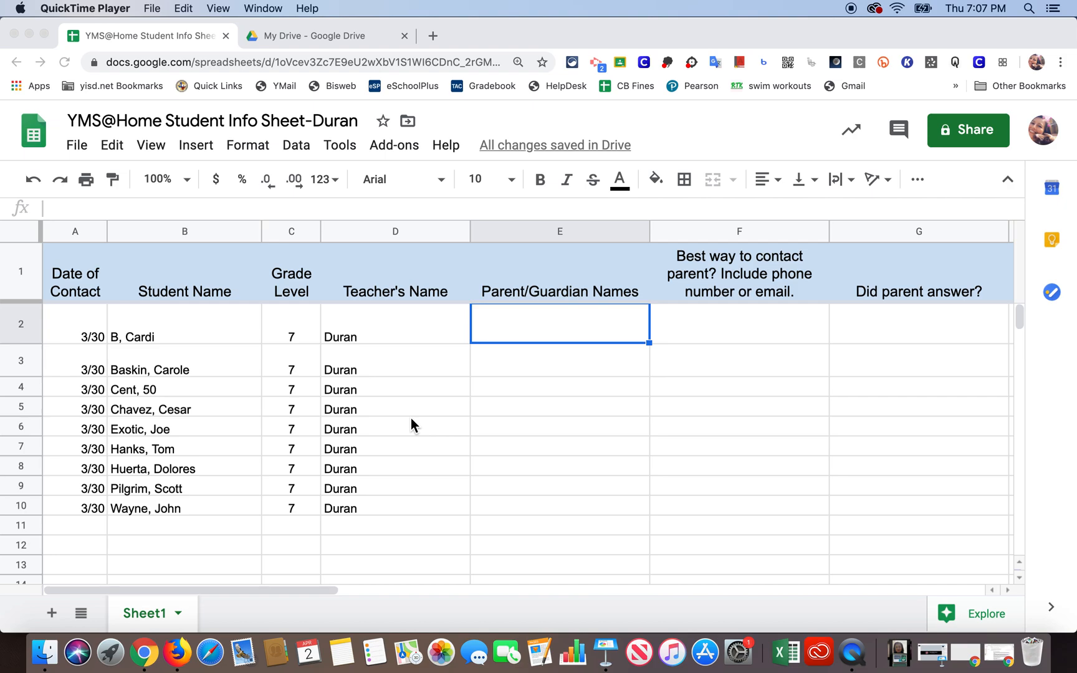
mouse_move(147, 361)
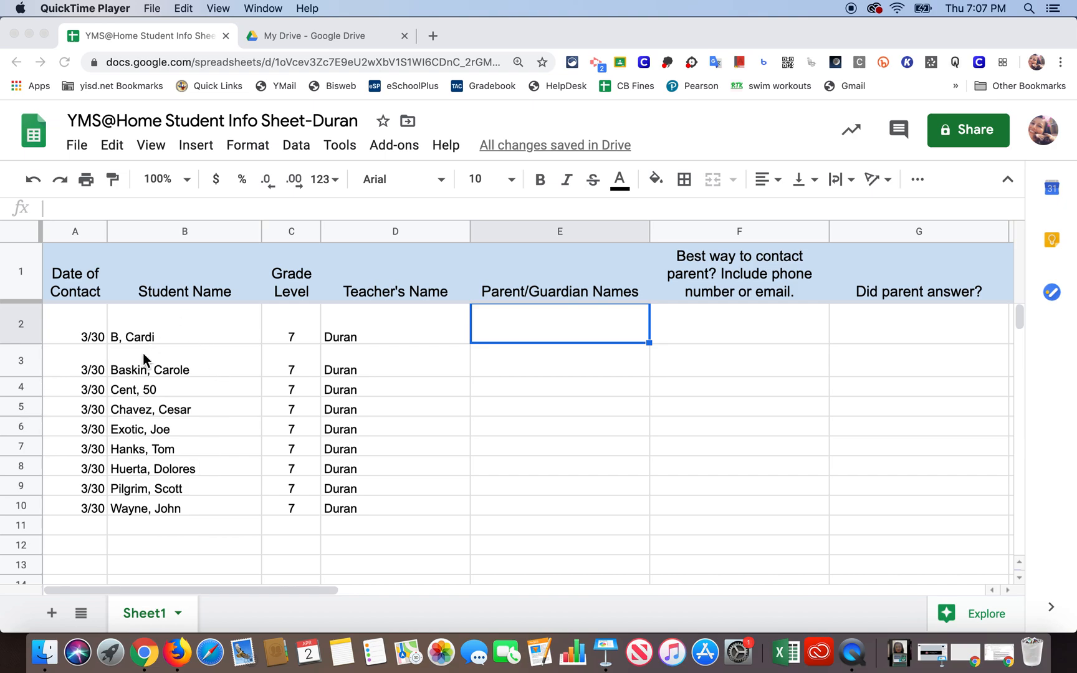
mouse_move(195, 329)
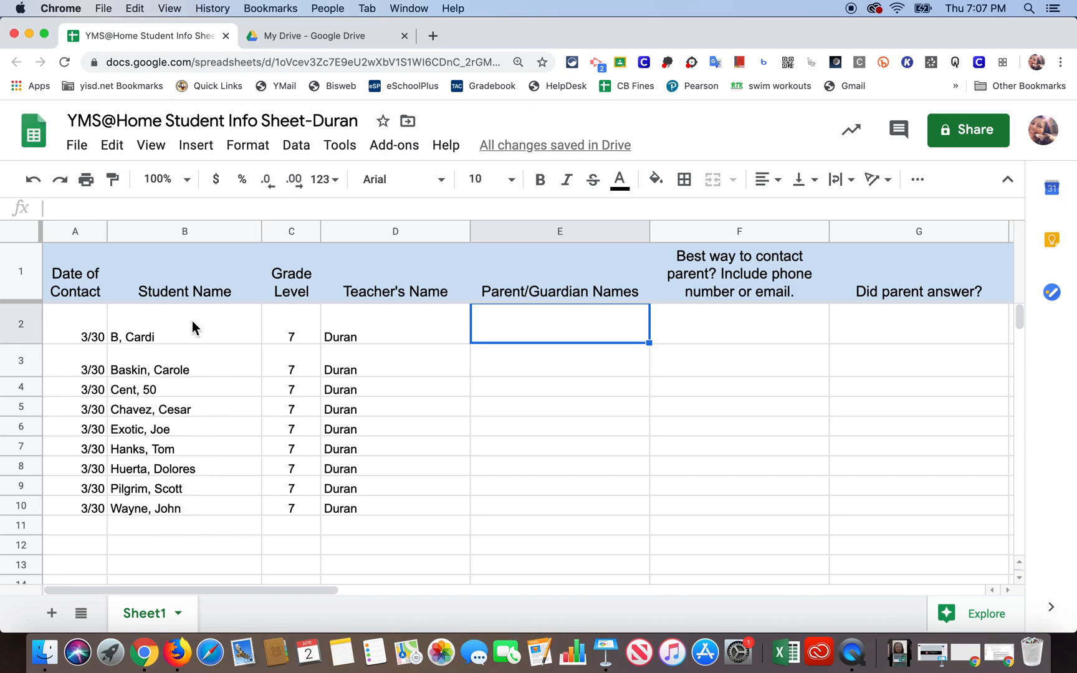
- Copy the nine roster names from B, Cardi through Wayne, John (B2:B10)
left_click(192, 327)
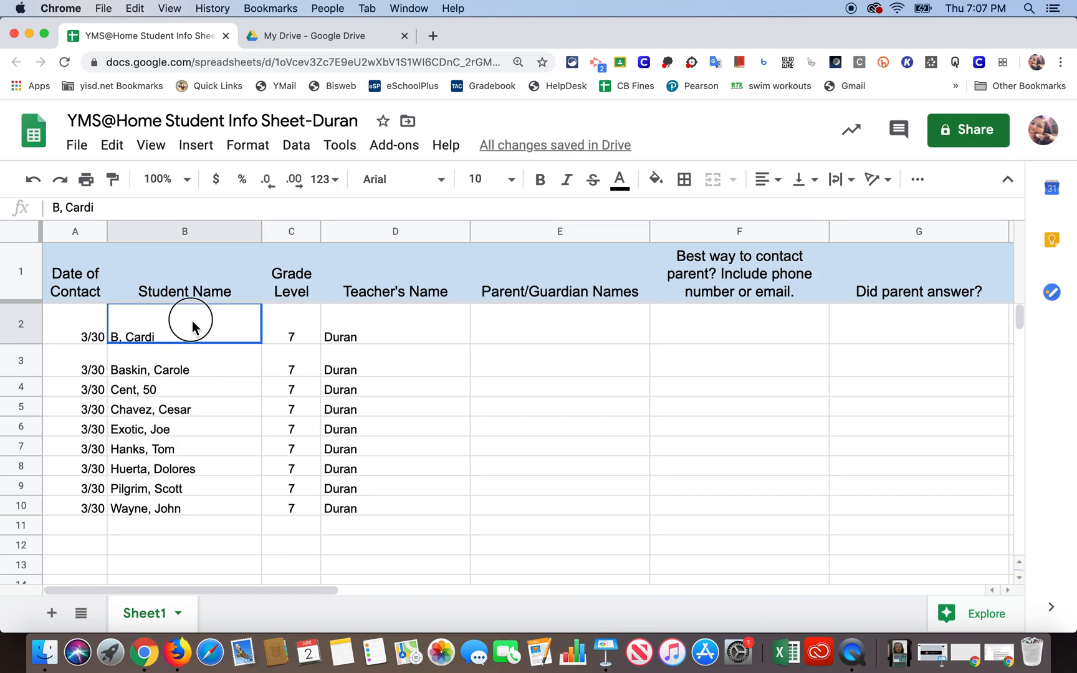
left_click_drag(192, 324, 179, 474)
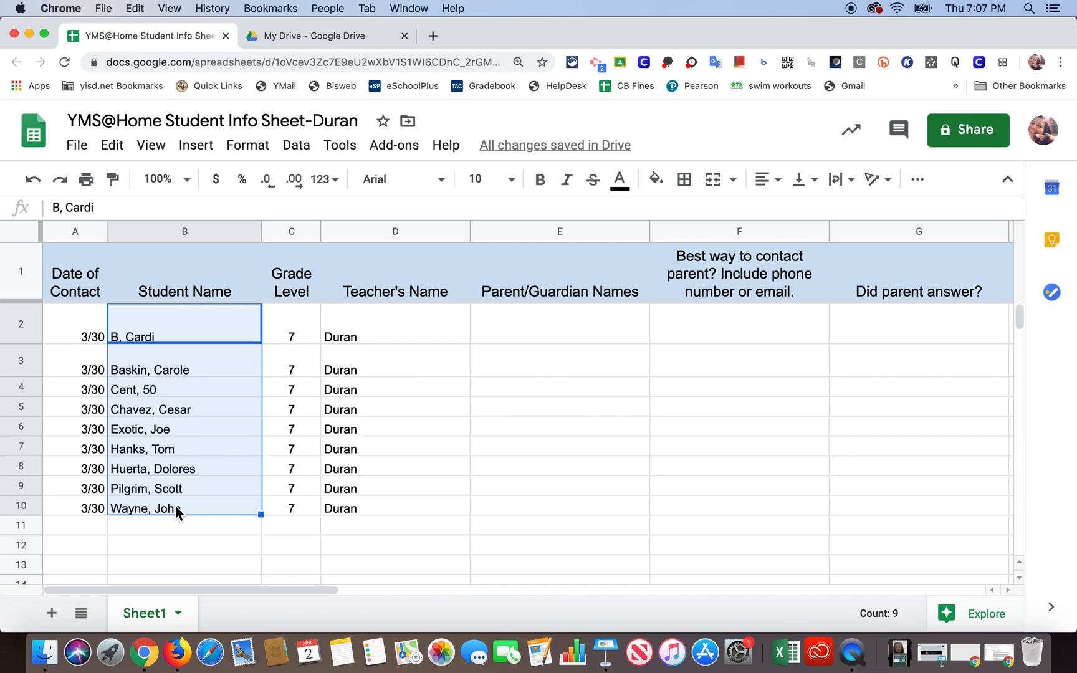
key("Cmd+c")
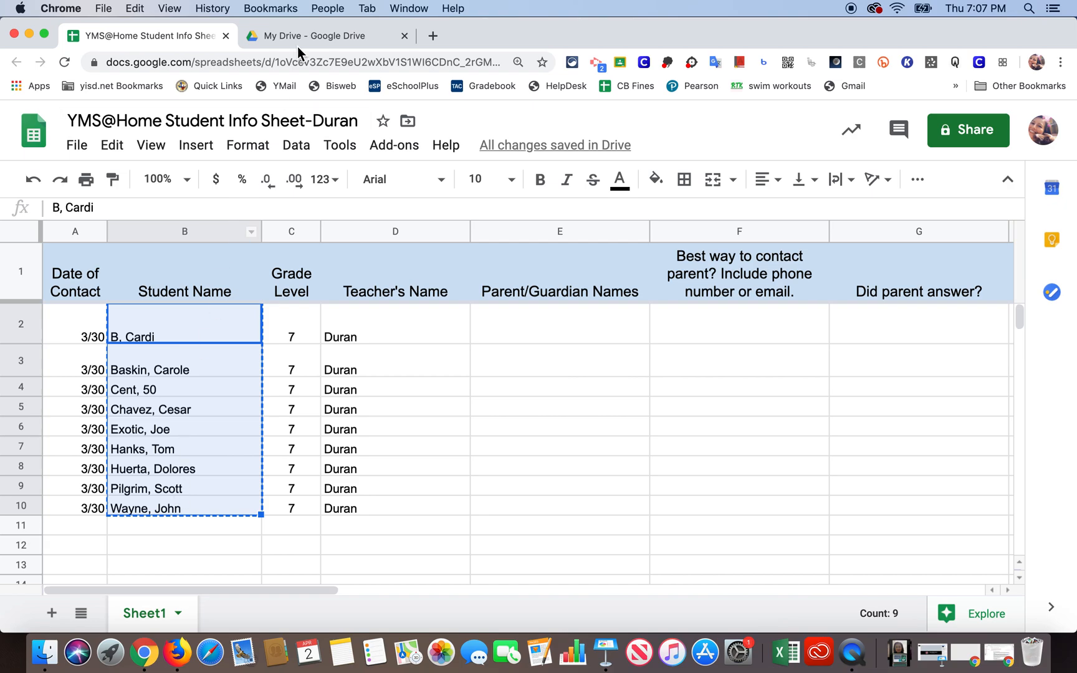
- Switch to Google Drive and show the Shared with me listing
left_click(303, 36)
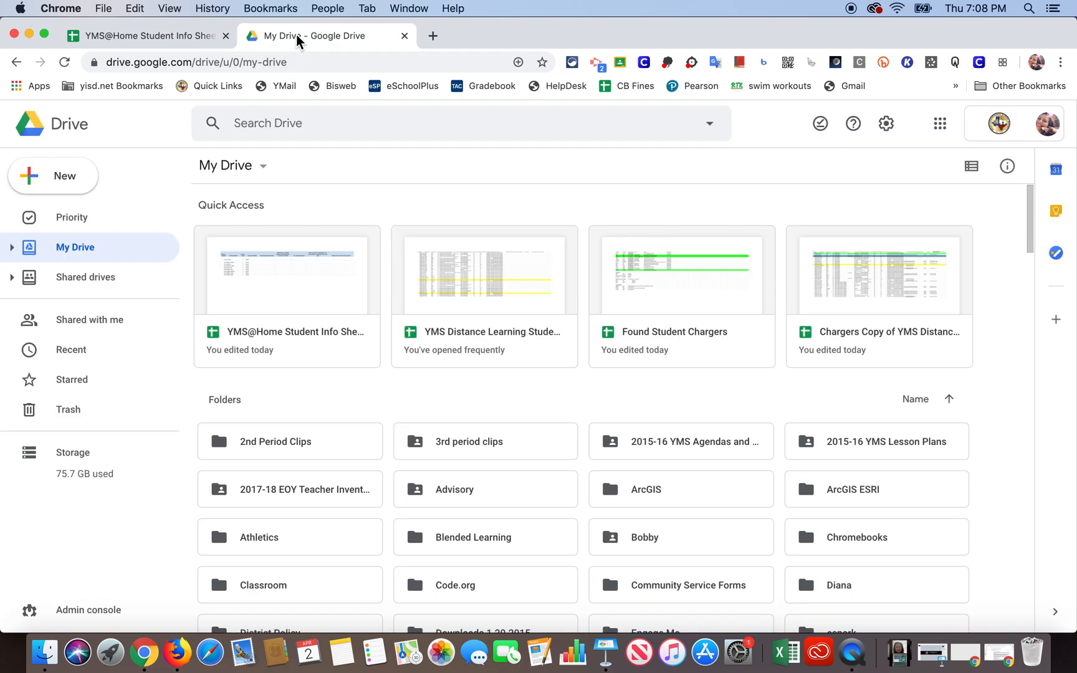
mouse_move(137, 235)
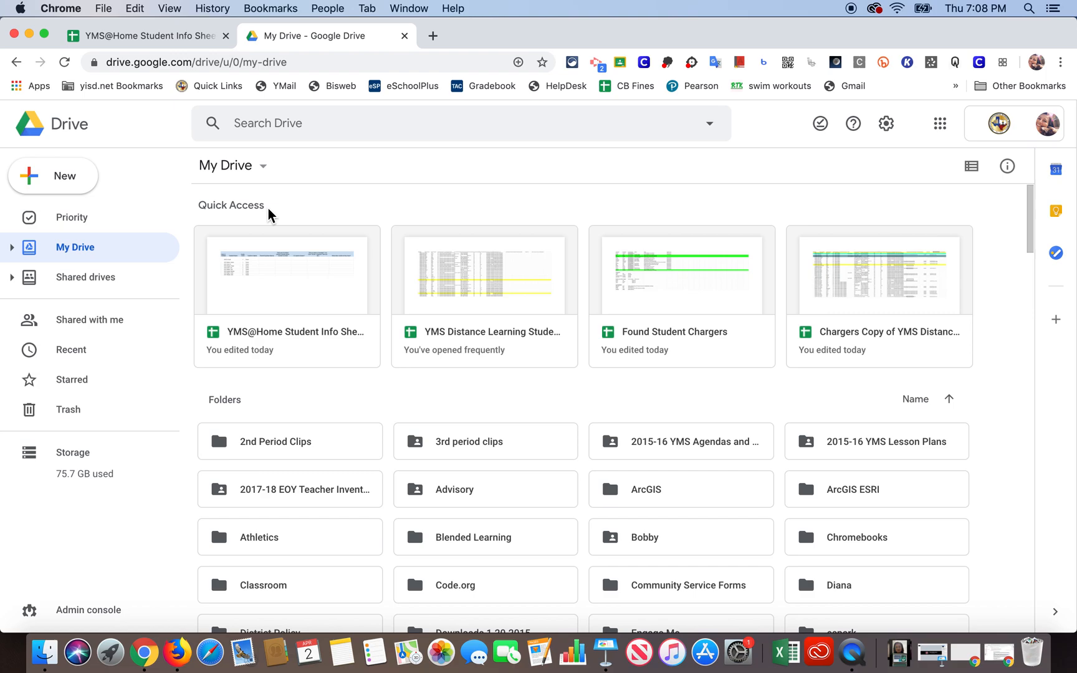
mouse_move(85, 332)
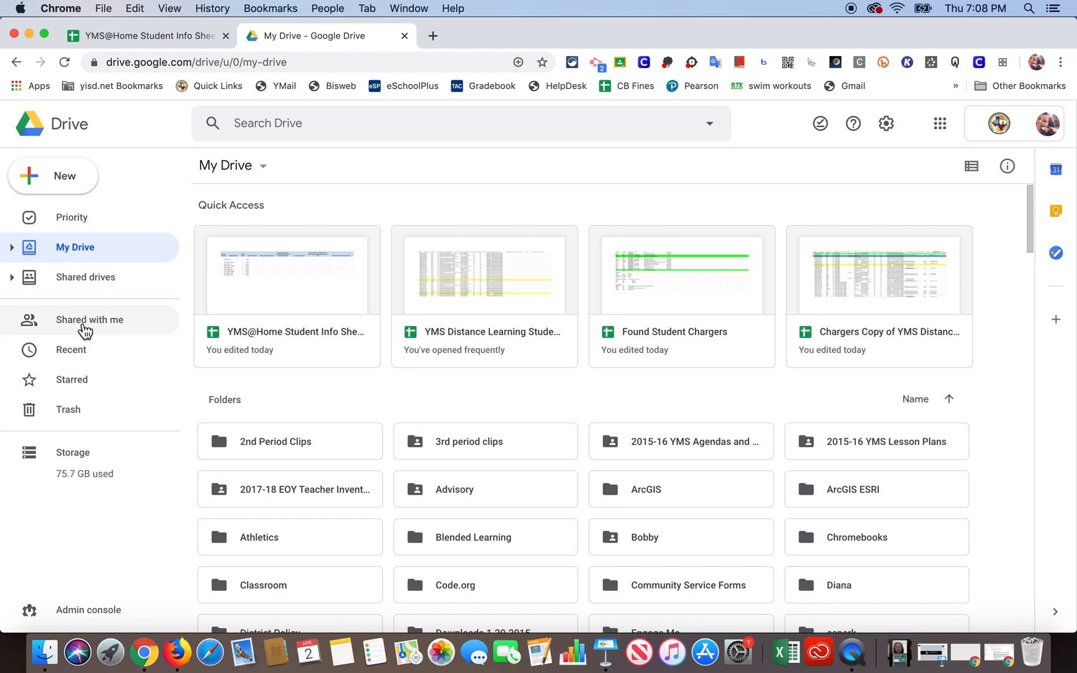
left_click(90, 319)
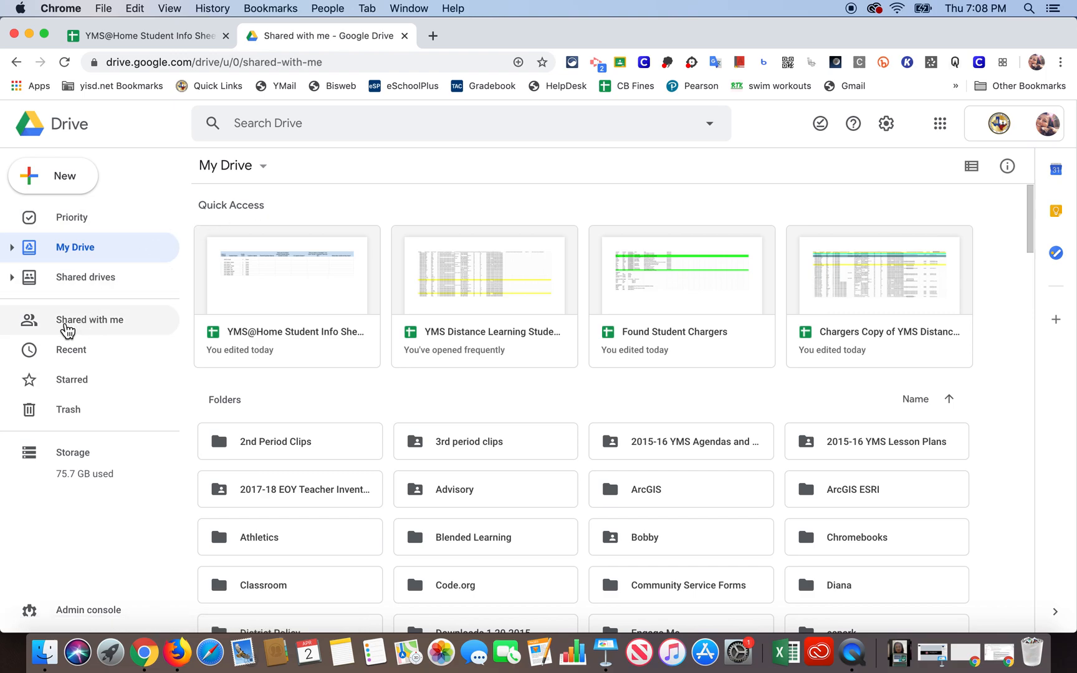
left_click(89, 319)
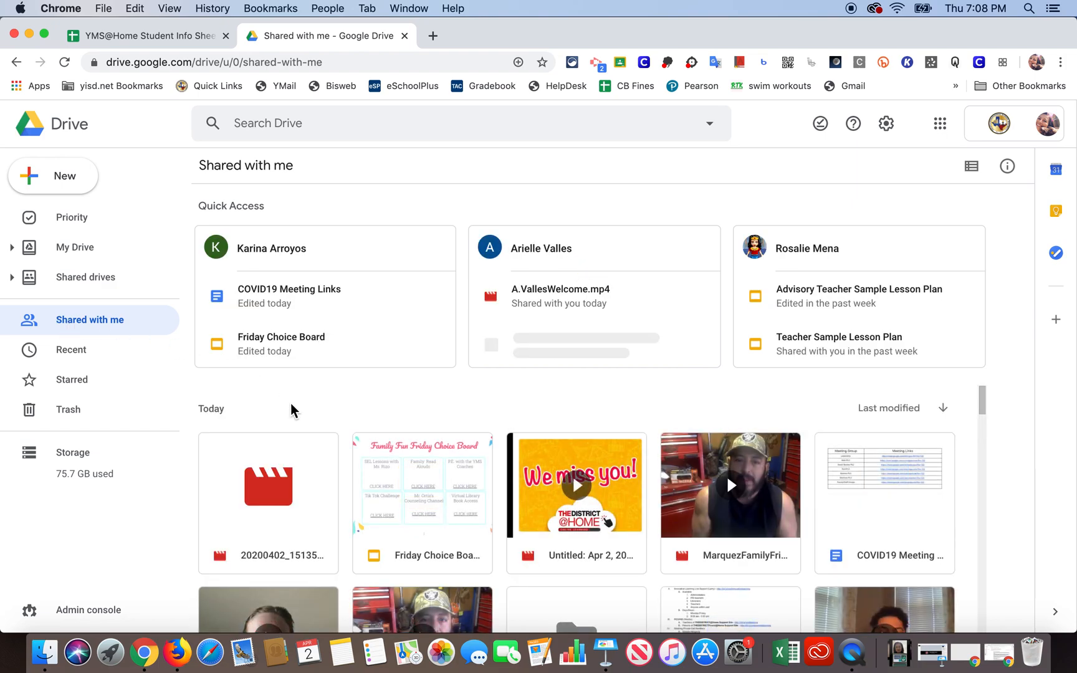
scroll("down", 3)
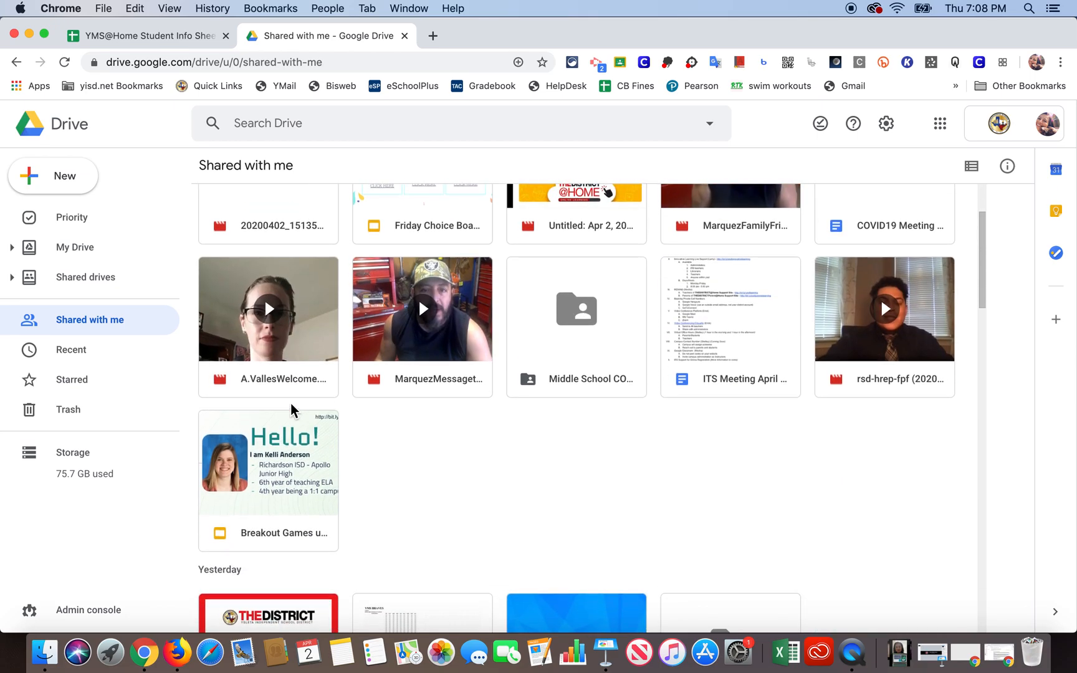
scroll("up", 3)
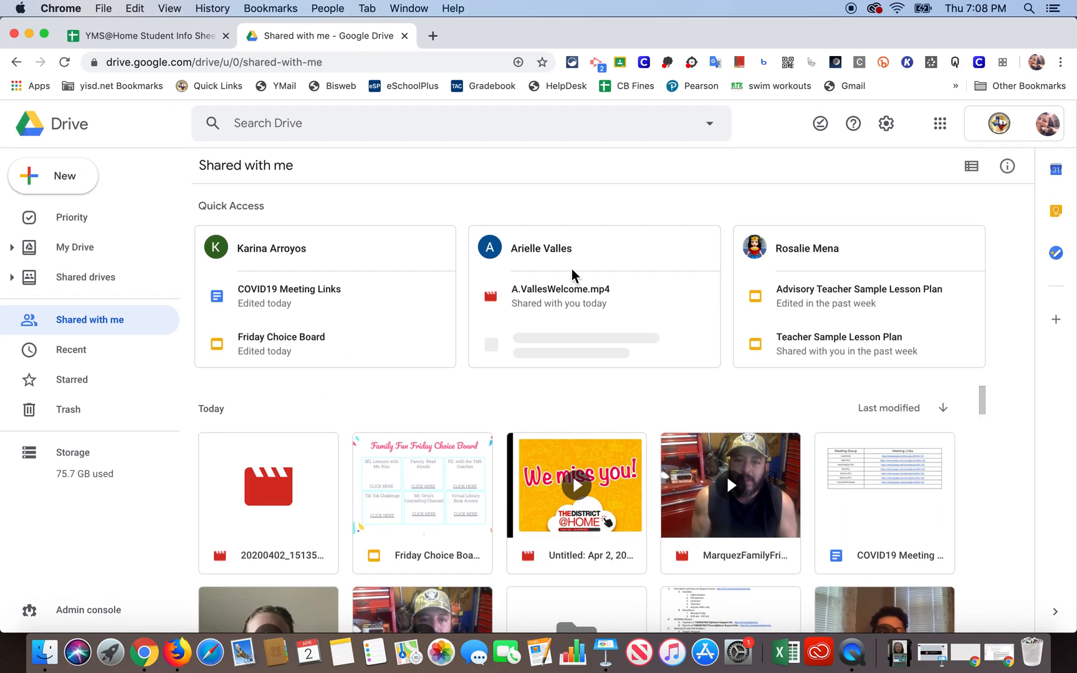
mouse_move(877, 187)
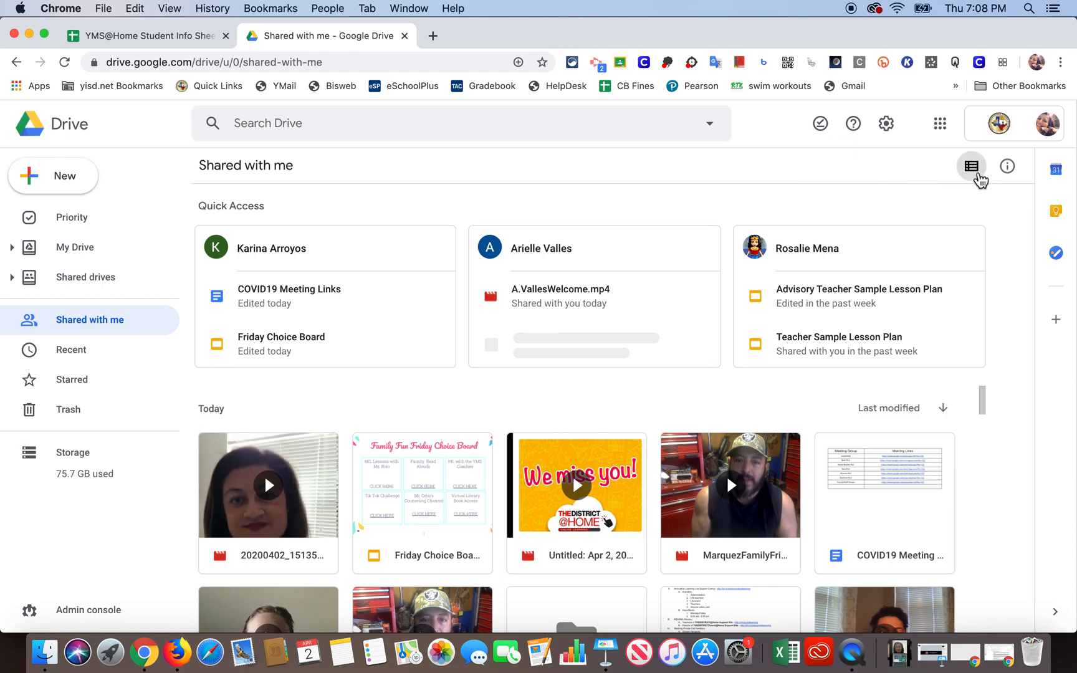
mouse_move(972, 166)
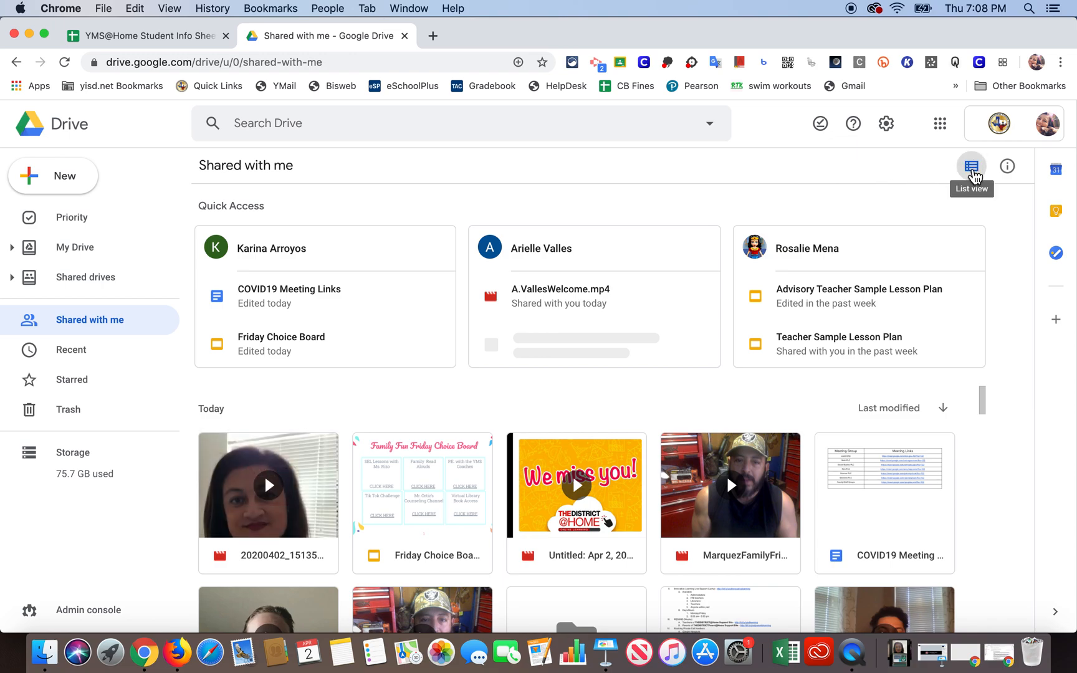
- Show shared items as a list sorted by name in reverse to reach YMS COVID-19
left_click(972, 166)
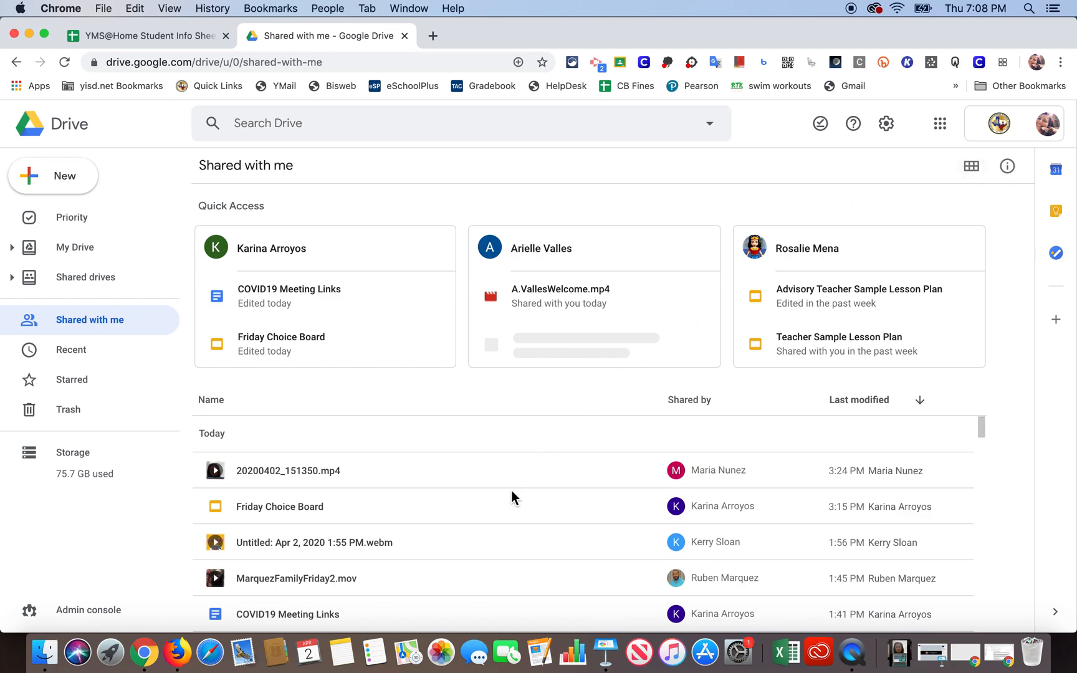
scroll("down", 3)
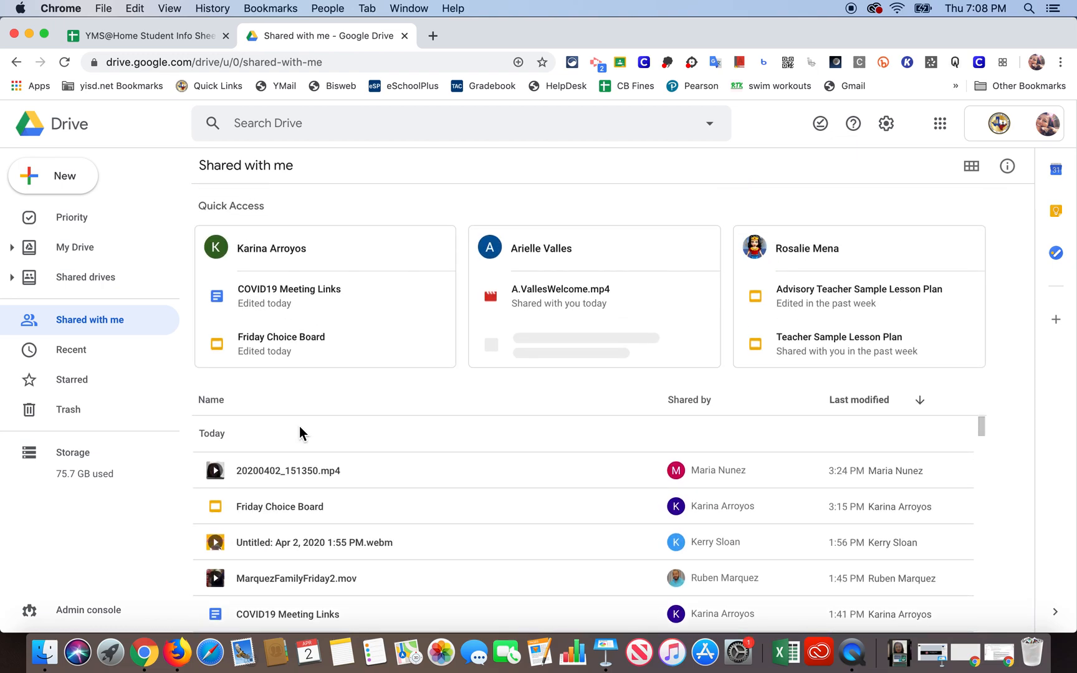
mouse_move(215, 406)
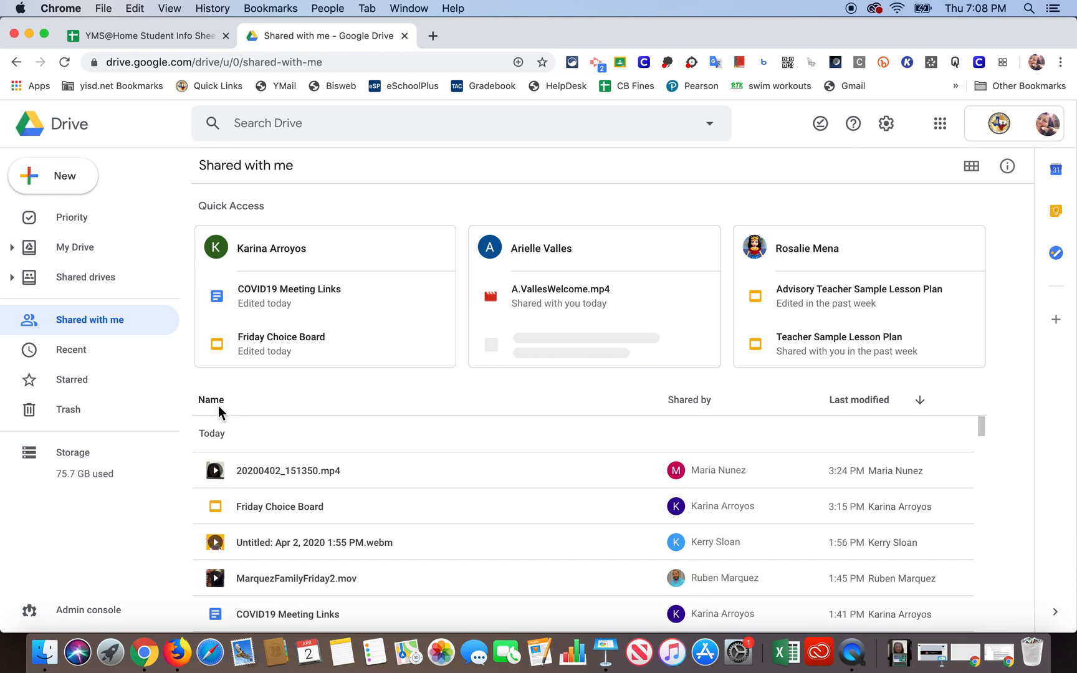
left_click(210, 400)
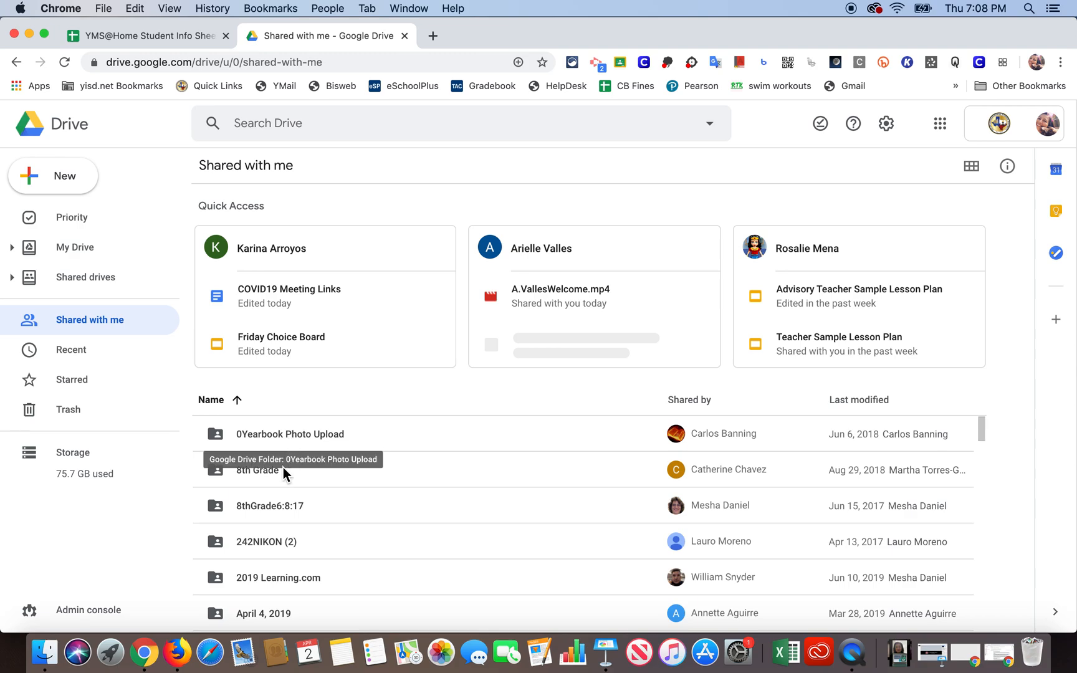
scroll("down", 3)
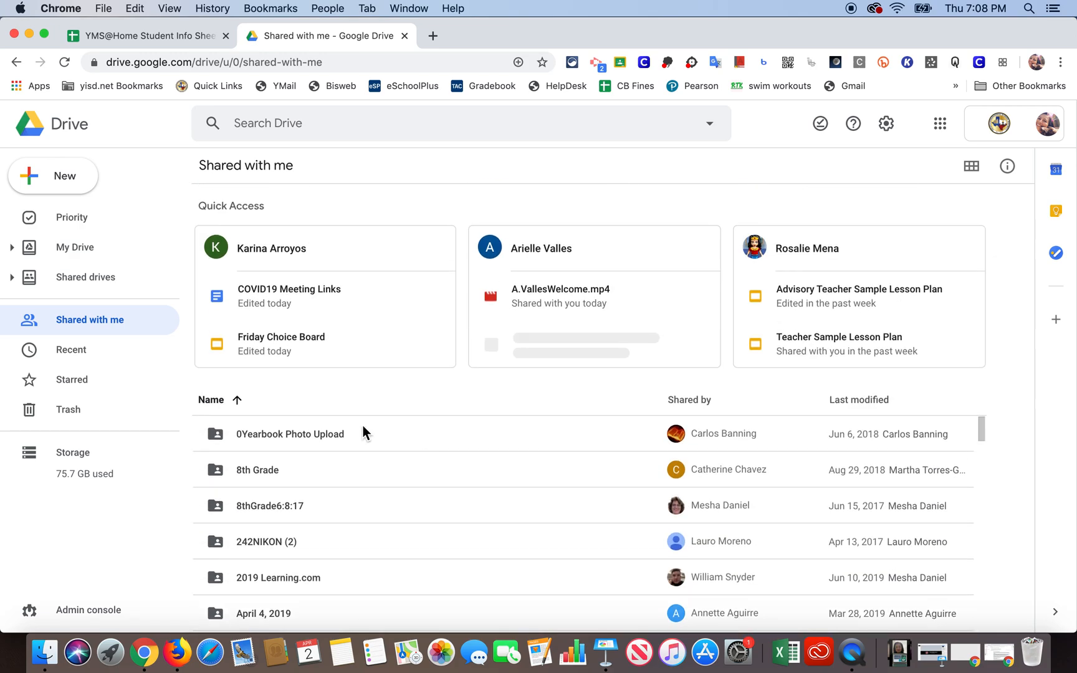
mouse_move(237, 400)
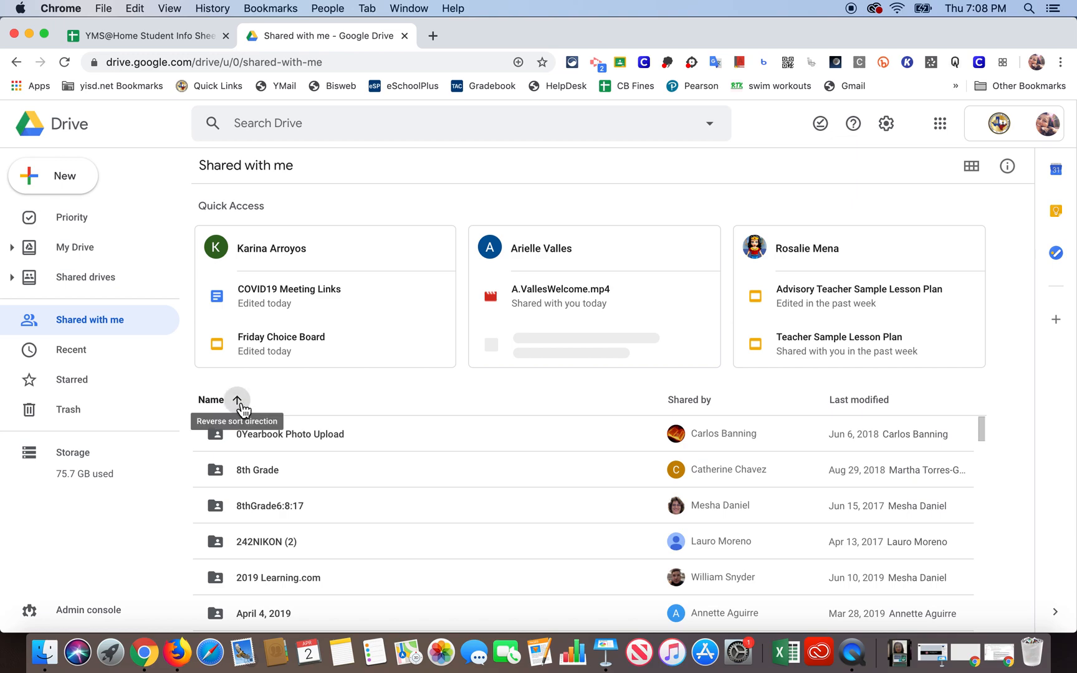
left_click(237, 399)
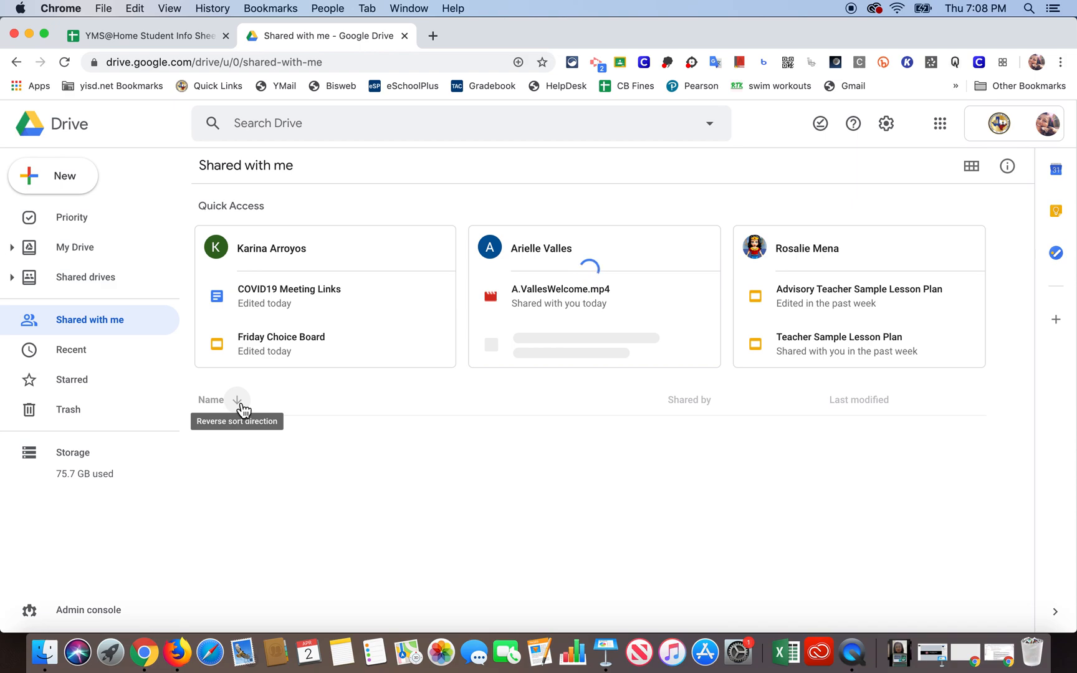
left_click(237, 399)
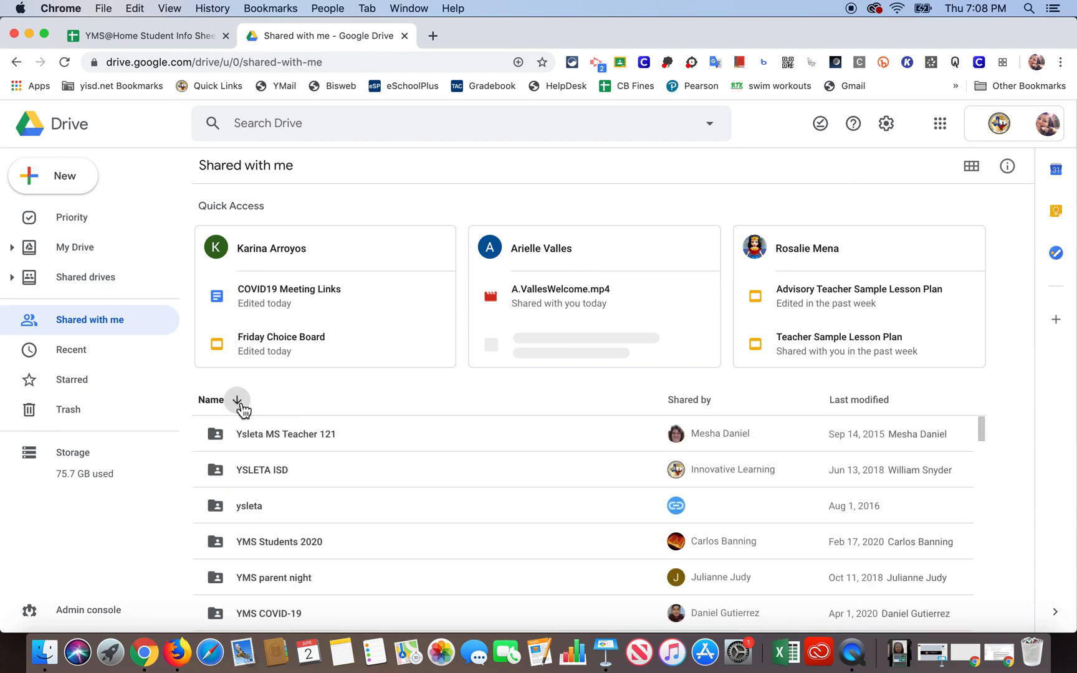
scroll("down", 3)
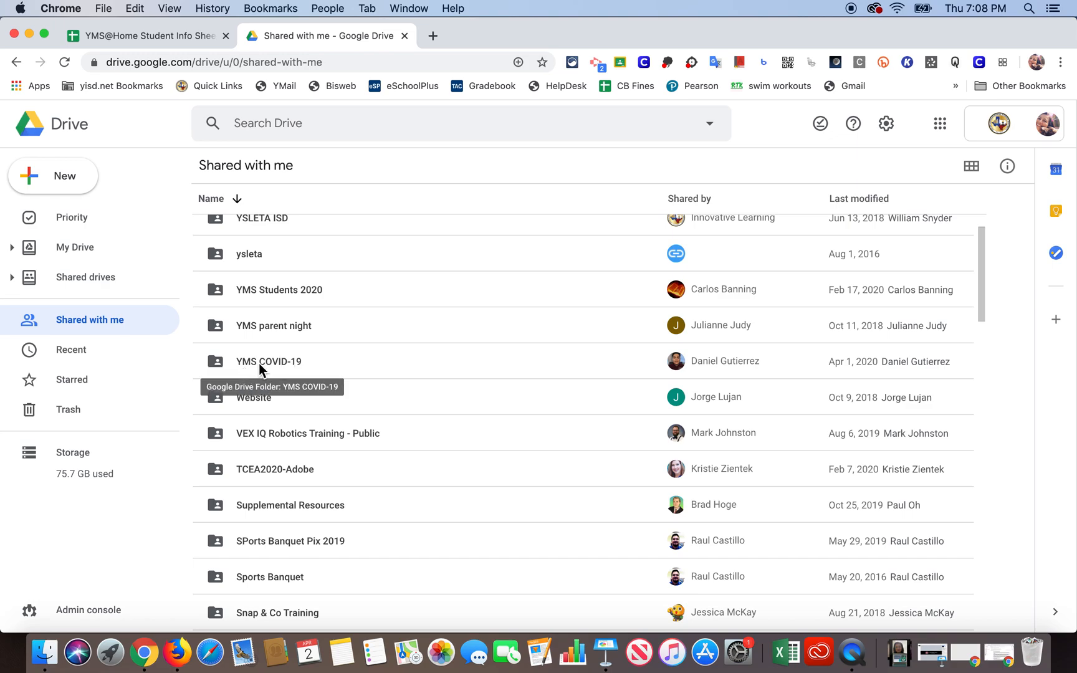
- Open the YMS COVID-19 shared folder and show its contents as tiles
left_click(270, 361)
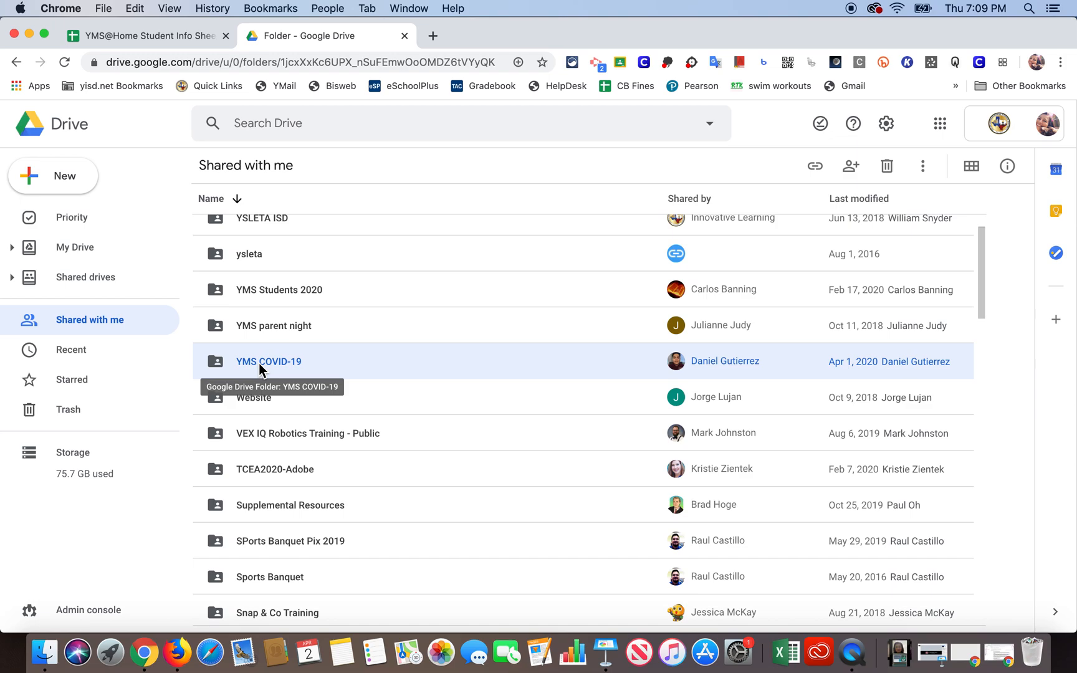
double_click(267, 361)
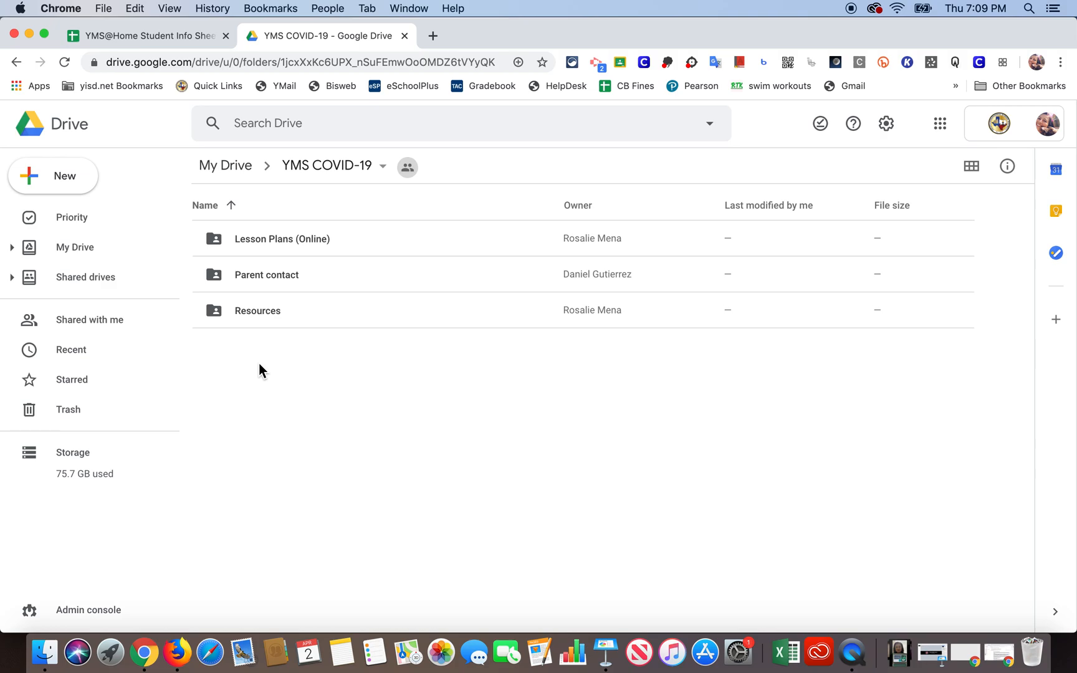
mouse_move(357, 320)
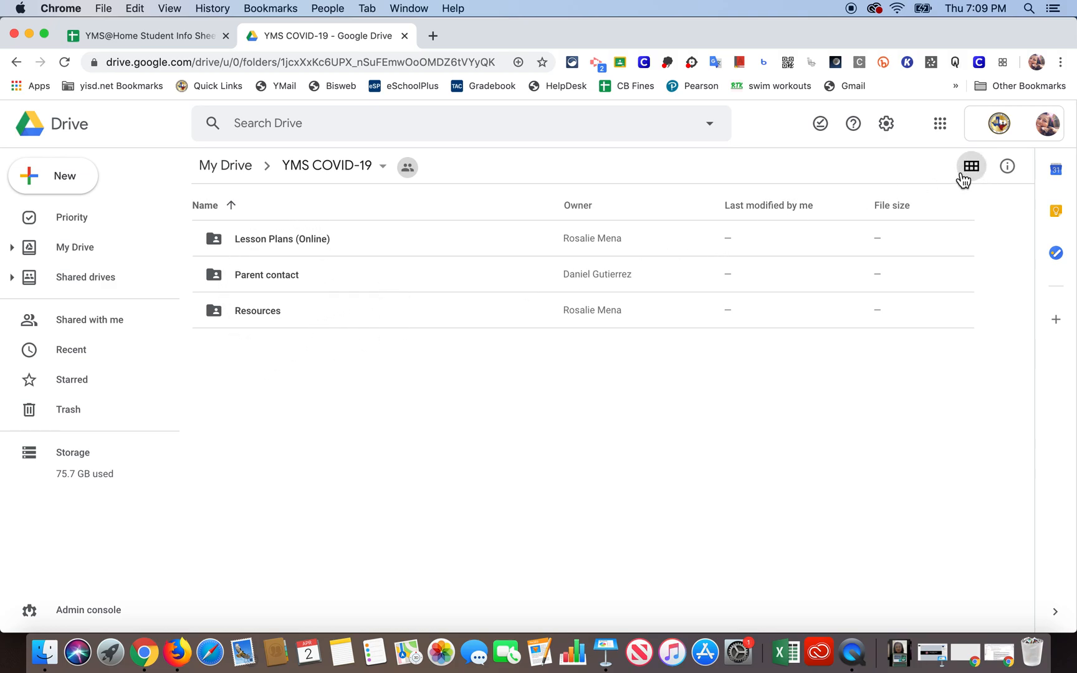
mouse_move(970, 165)
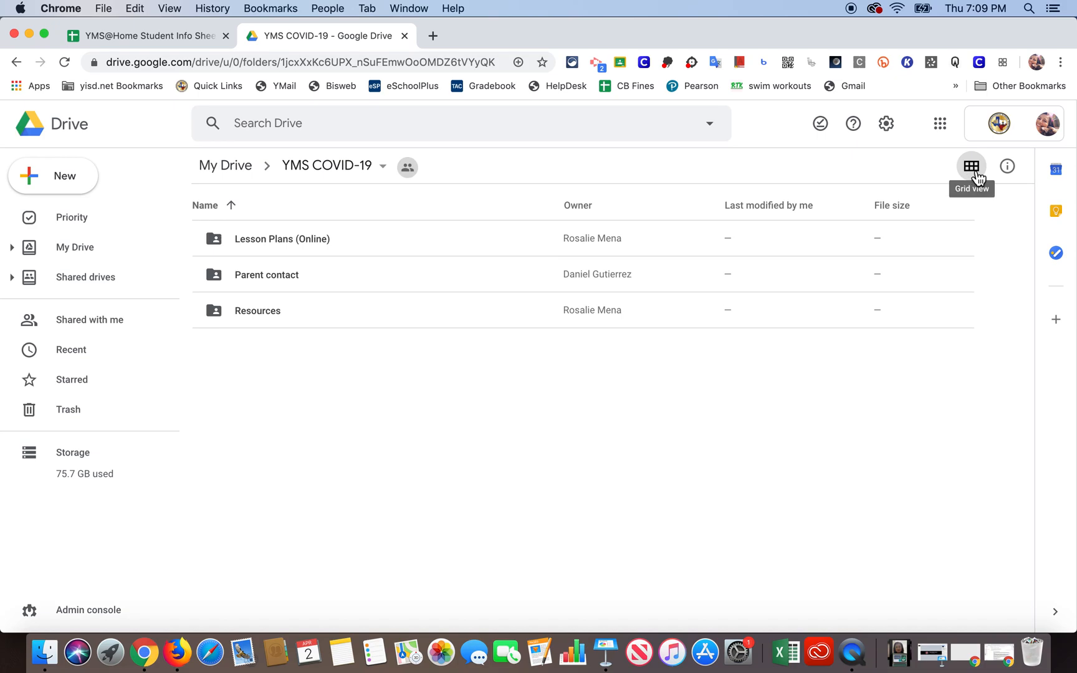
left_click(971, 165)
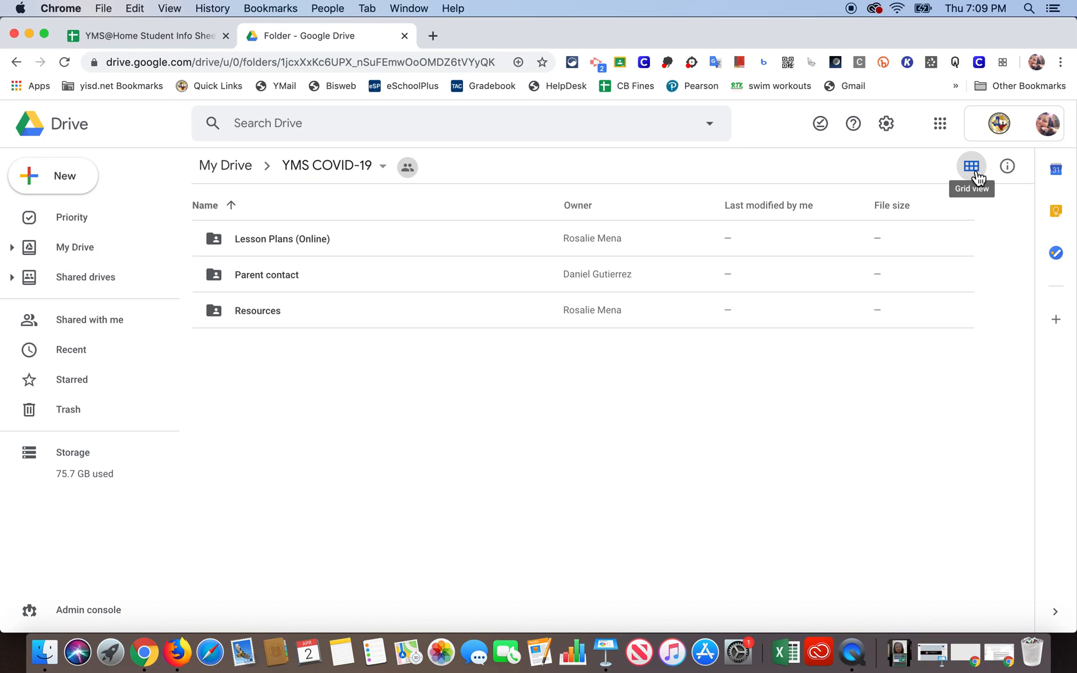
left_click(972, 166)
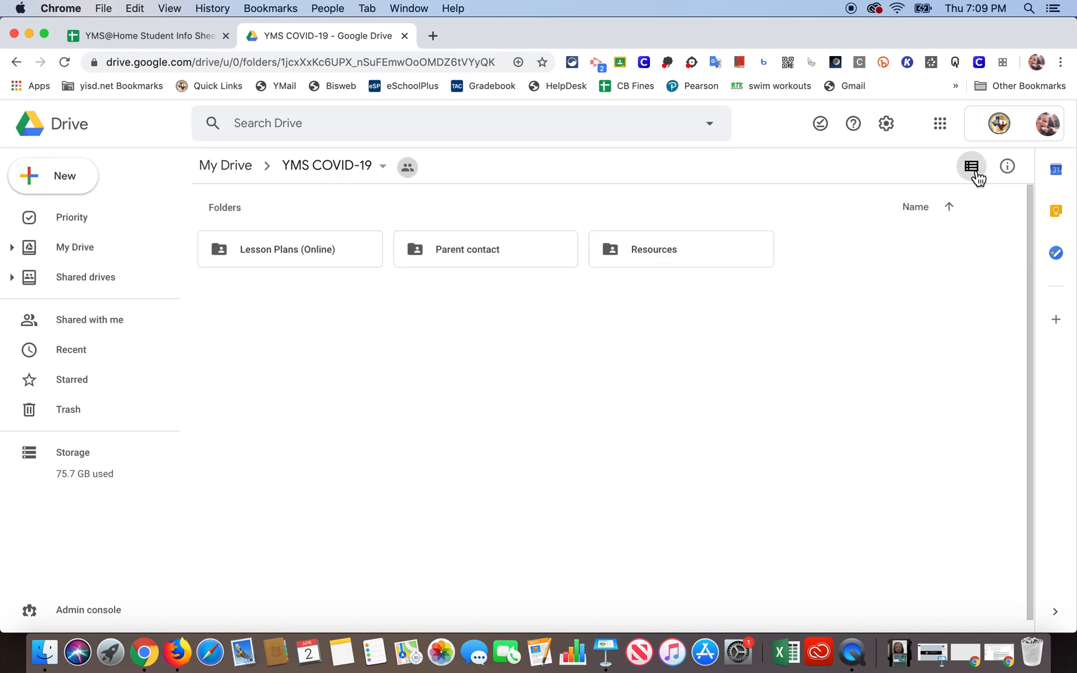
mouse_move(452, 345)
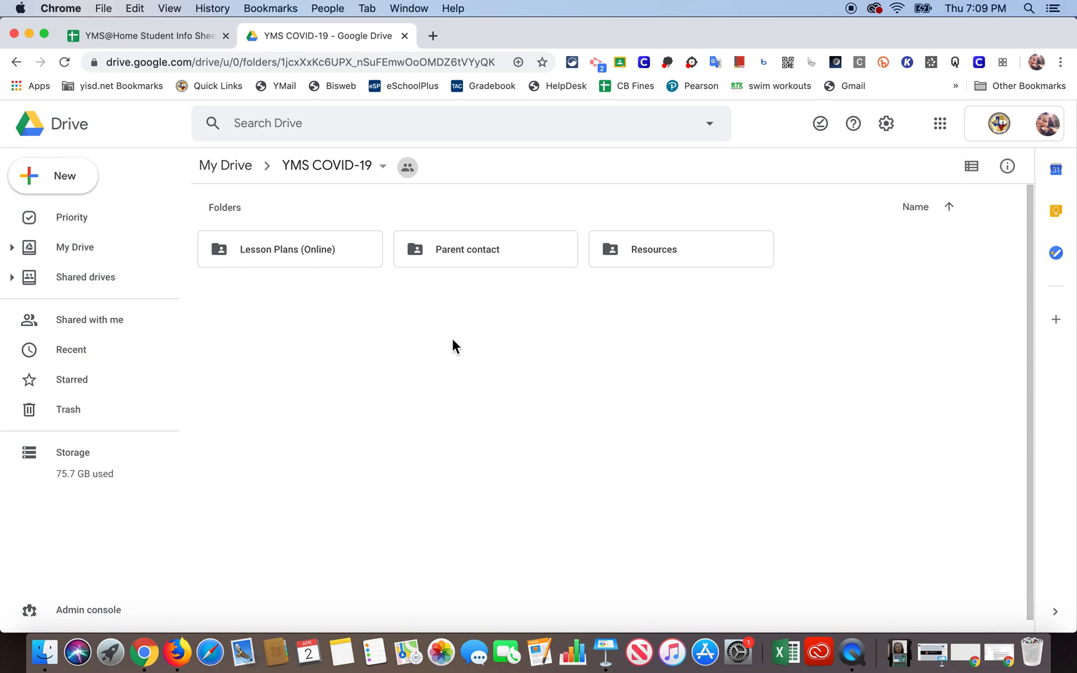
mouse_move(411, 321)
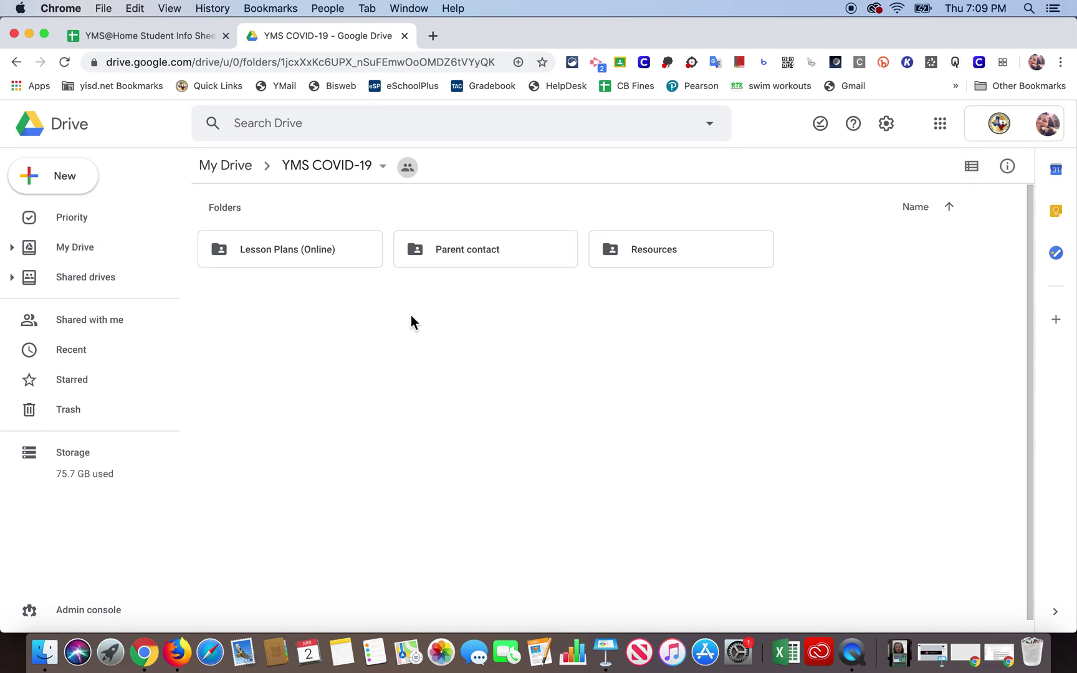
mouse_move(656, 262)
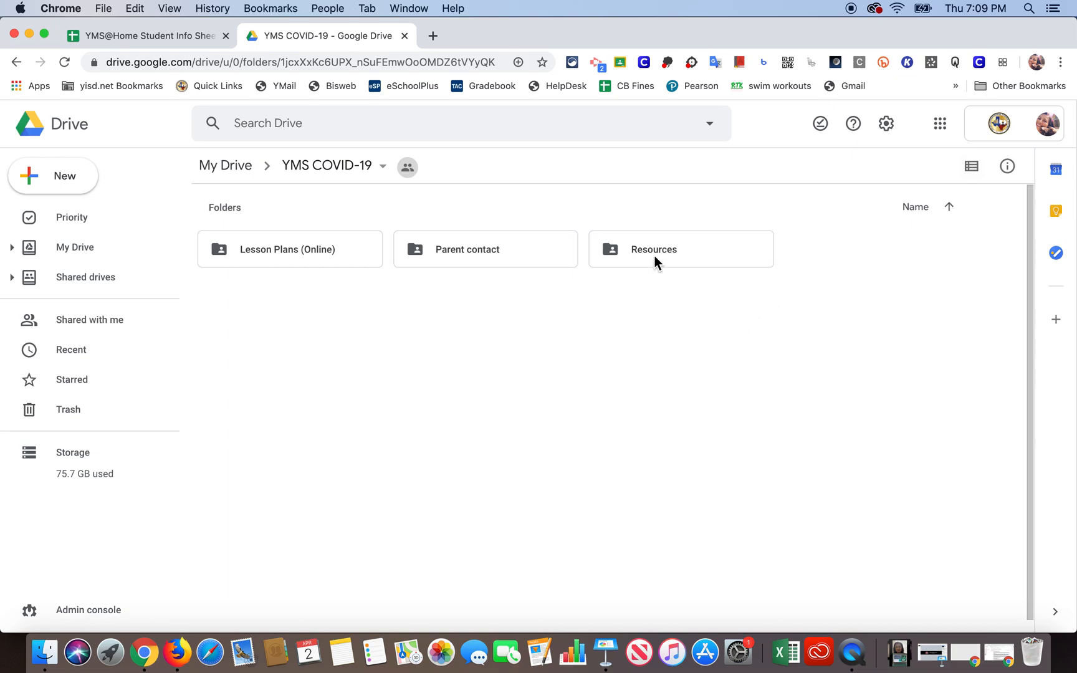
mouse_move(650, 257)
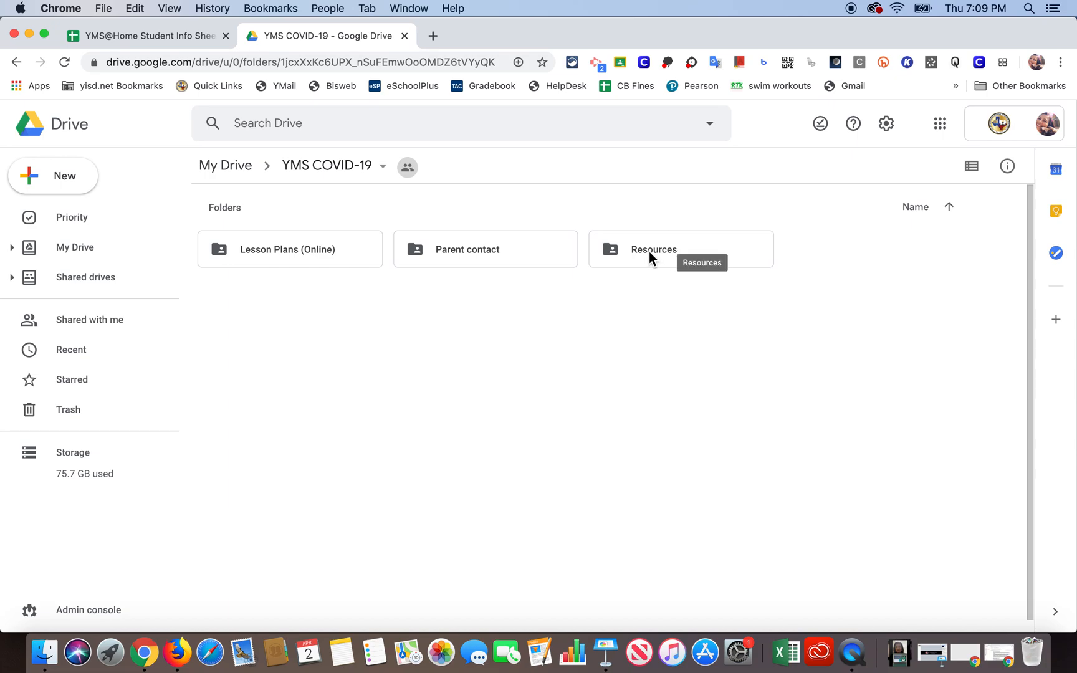
- Open the Resources folder and then the Advisory folder inside it
left_click(653, 249)
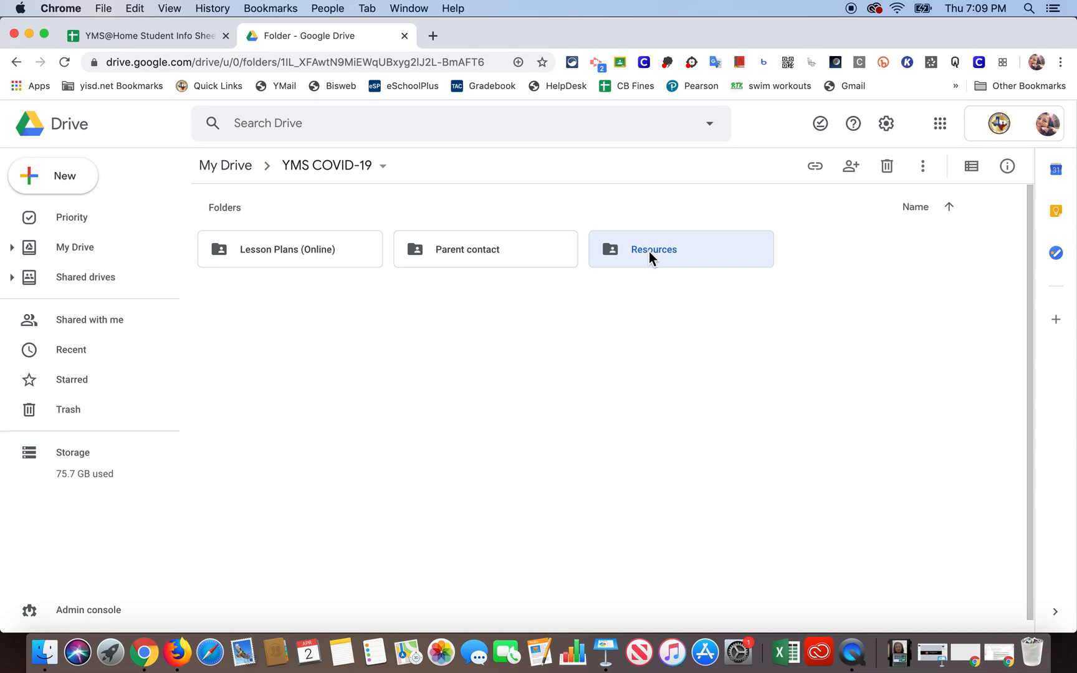
double_click(653, 250)
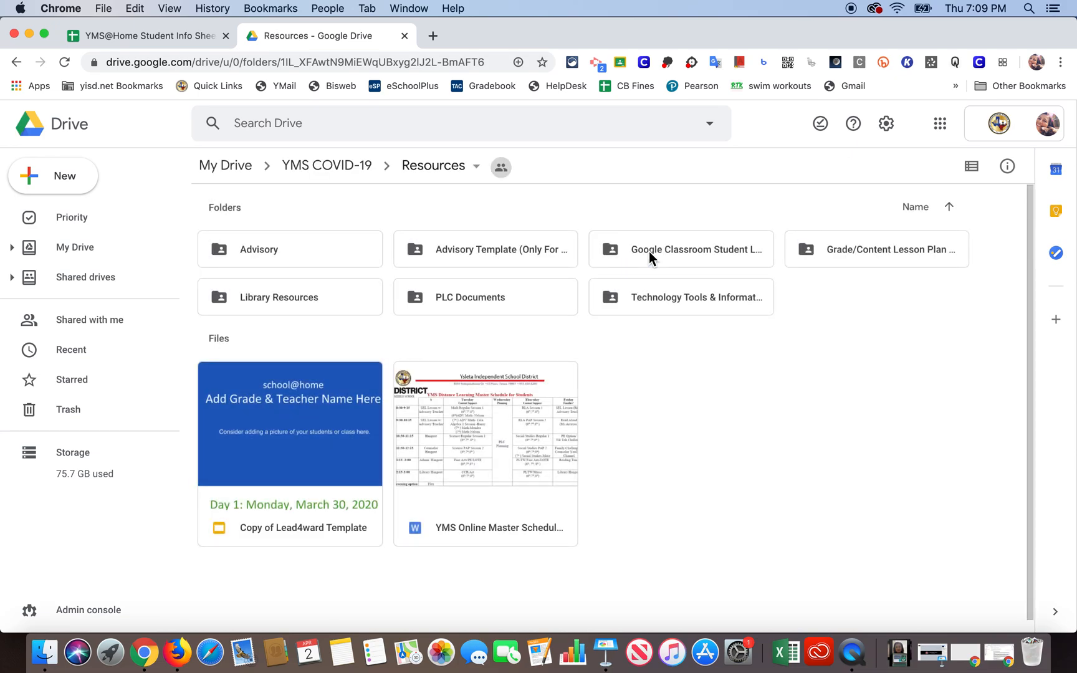
mouse_move(286, 257)
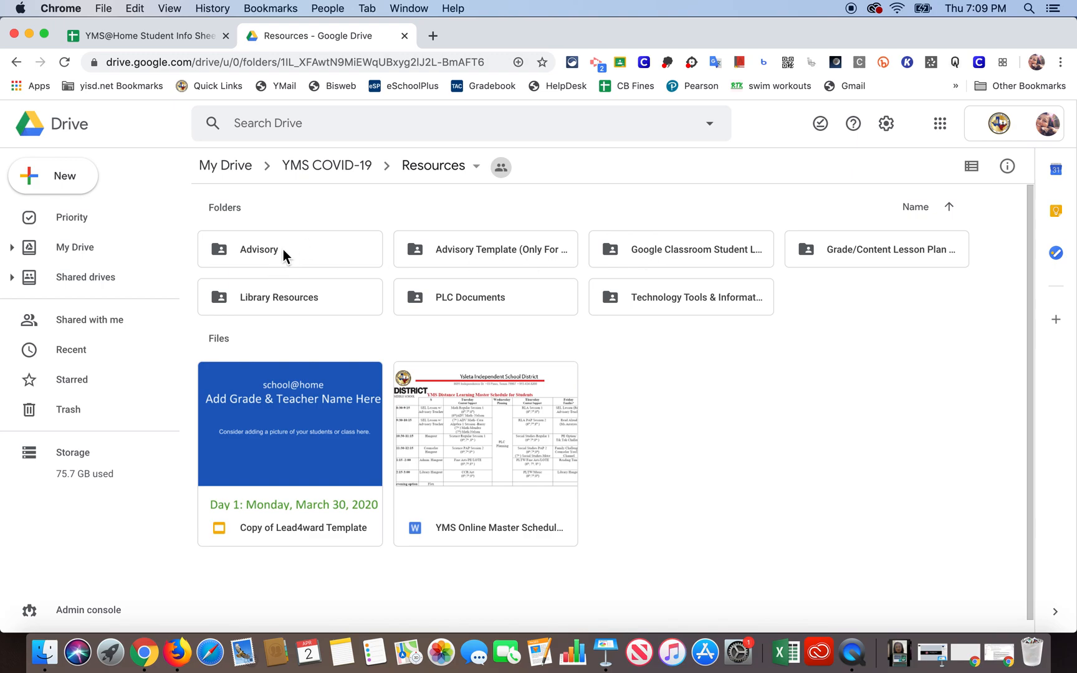
mouse_move(262, 253)
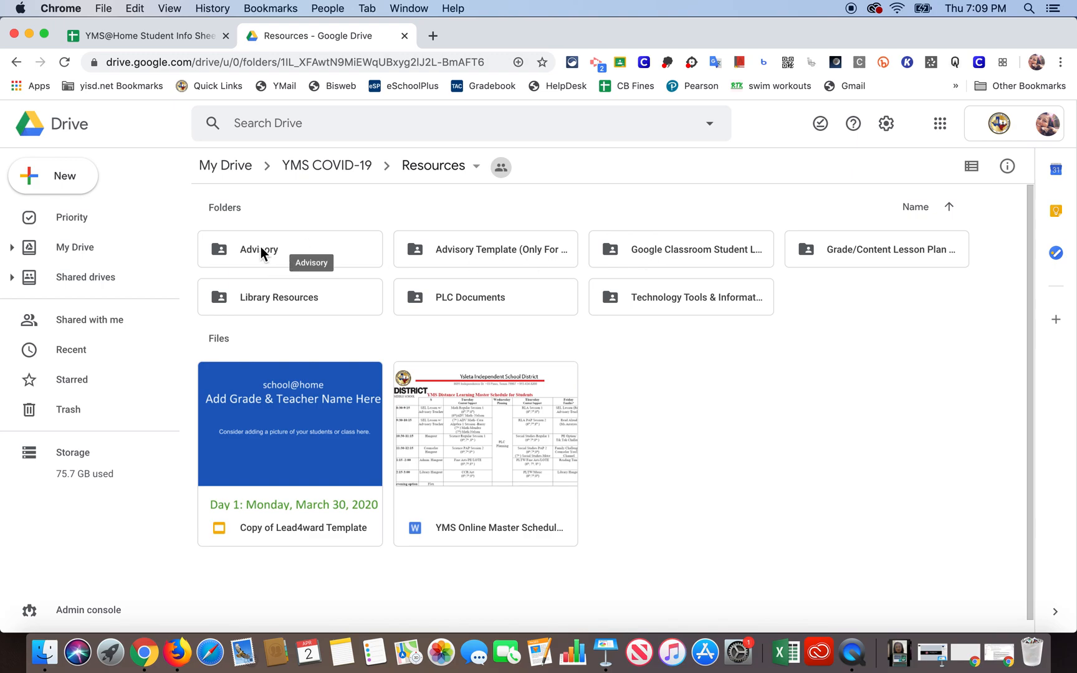
left_click(290, 249)
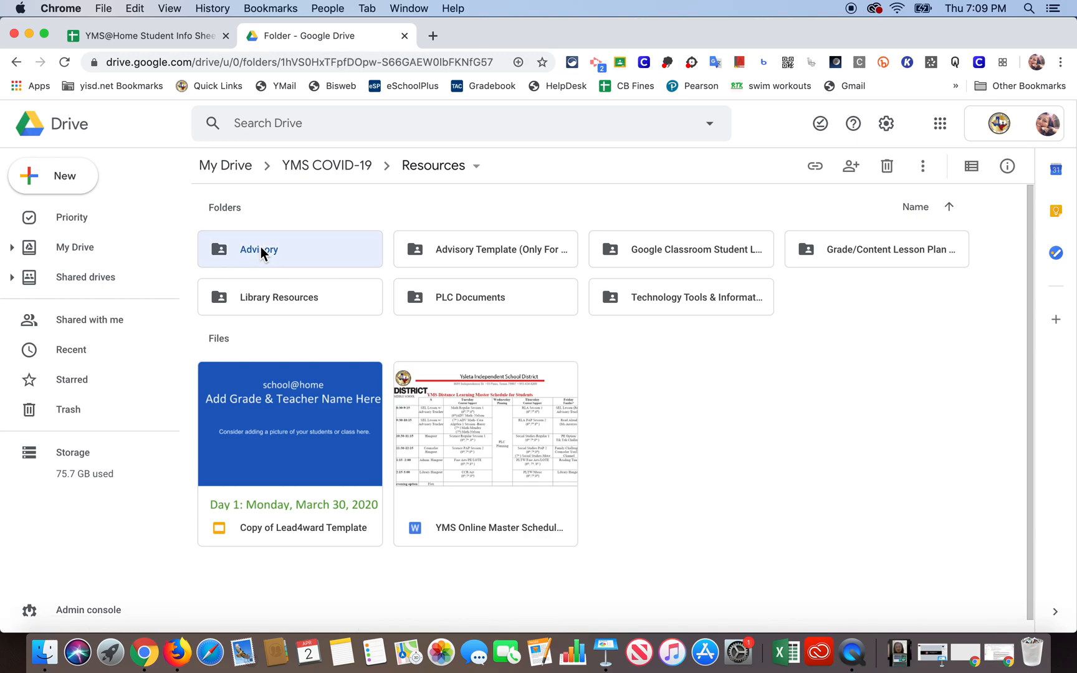
double_click(259, 250)
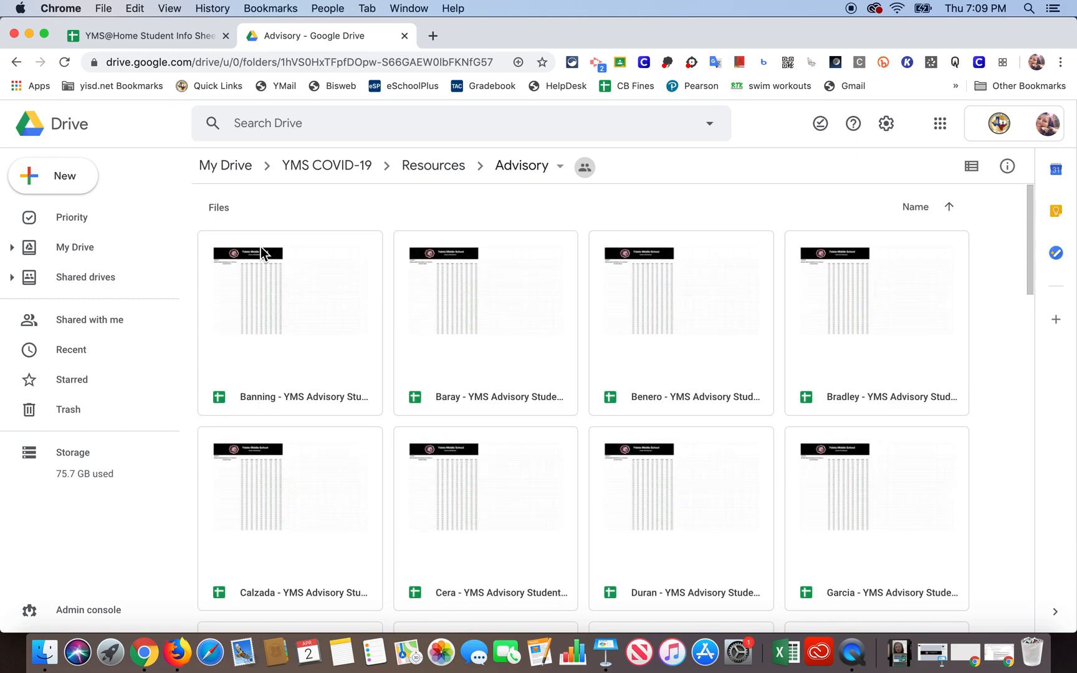
mouse_move(516, 225)
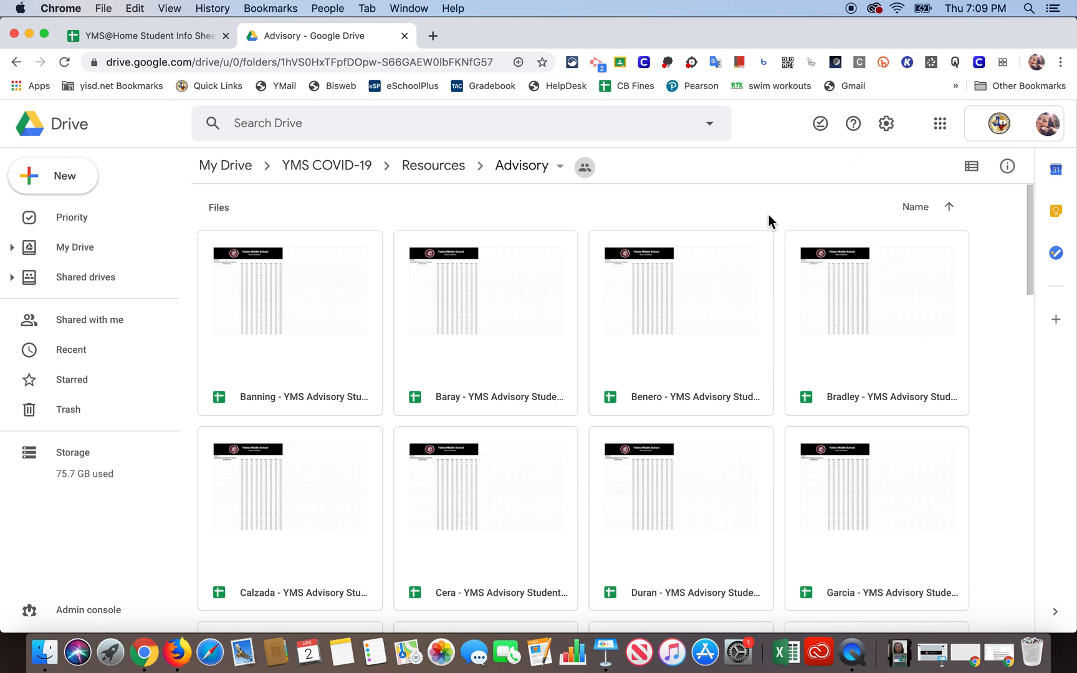
mouse_move(787, 219)
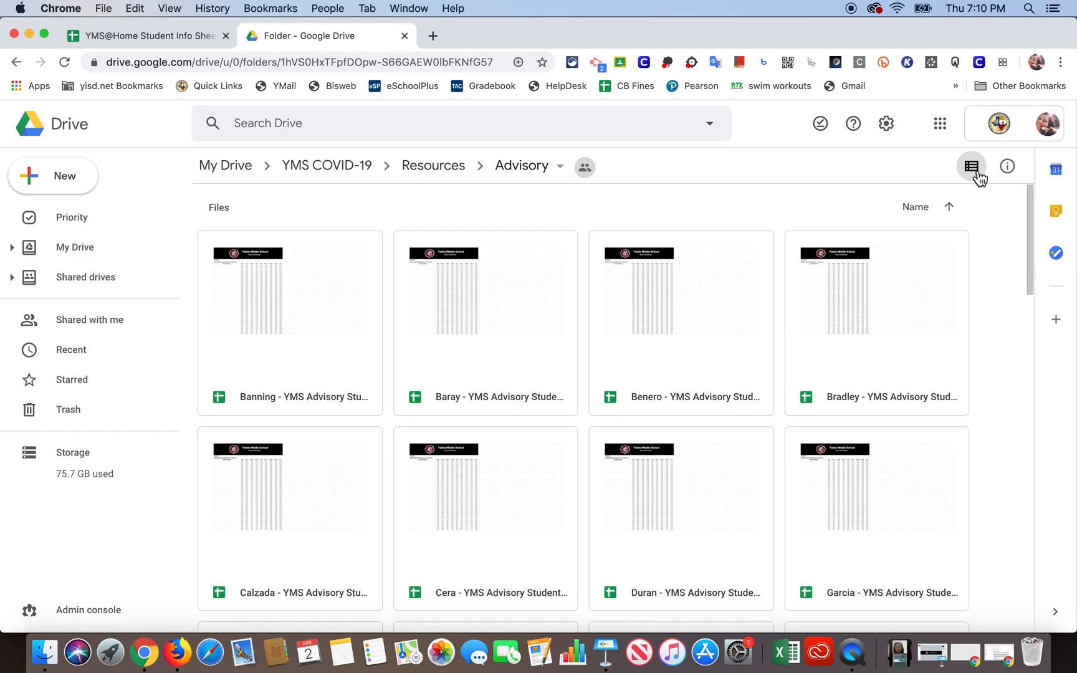
- Show the Advisory folder's participation sheets as a detailed list
left_click(972, 167)
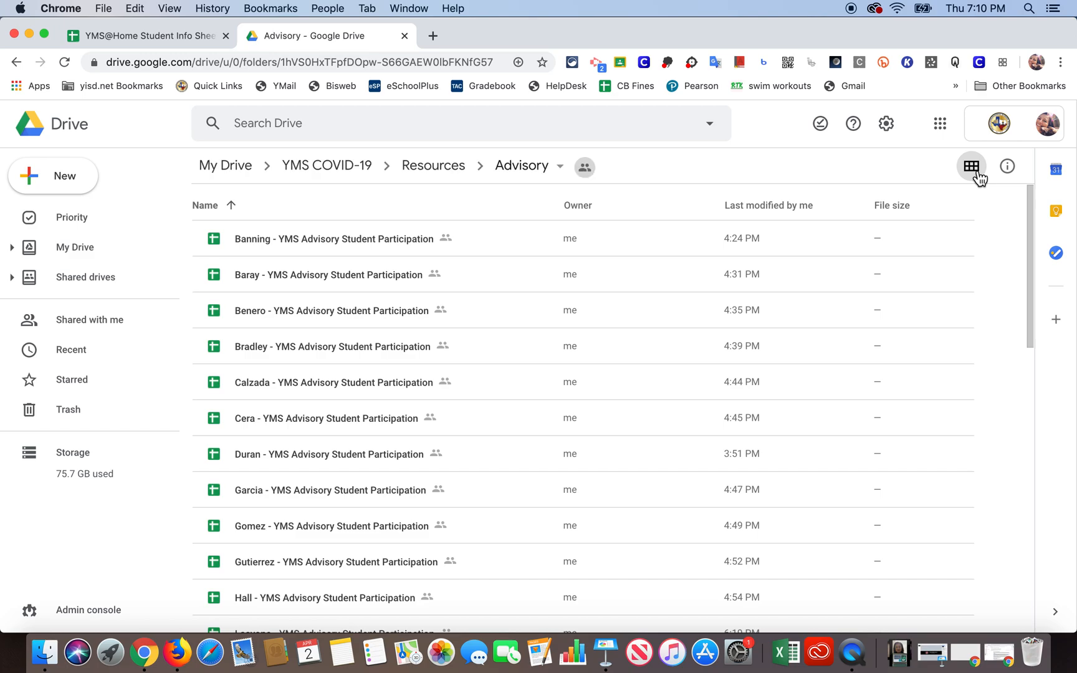
mouse_move(560, 369)
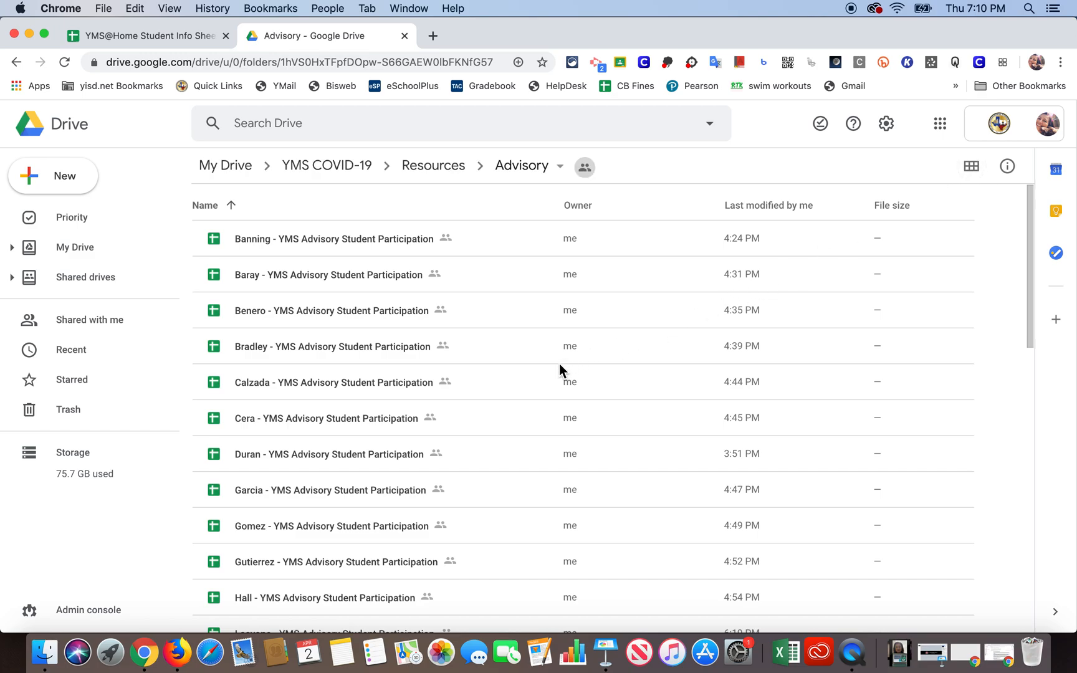
mouse_move(444, 519)
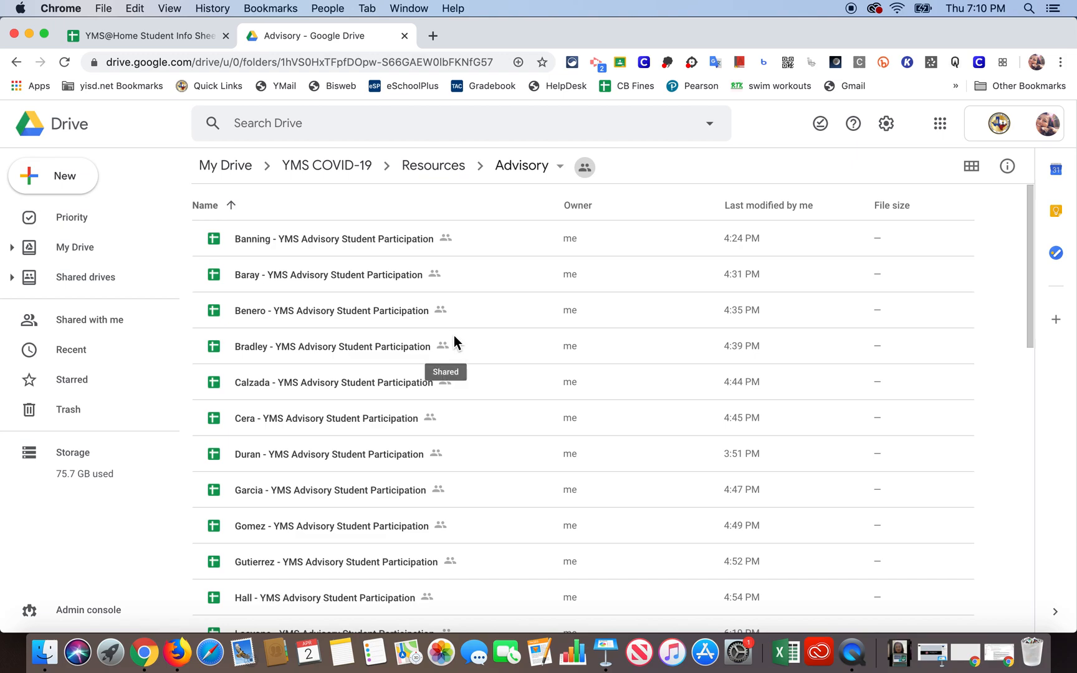
mouse_move(336, 422)
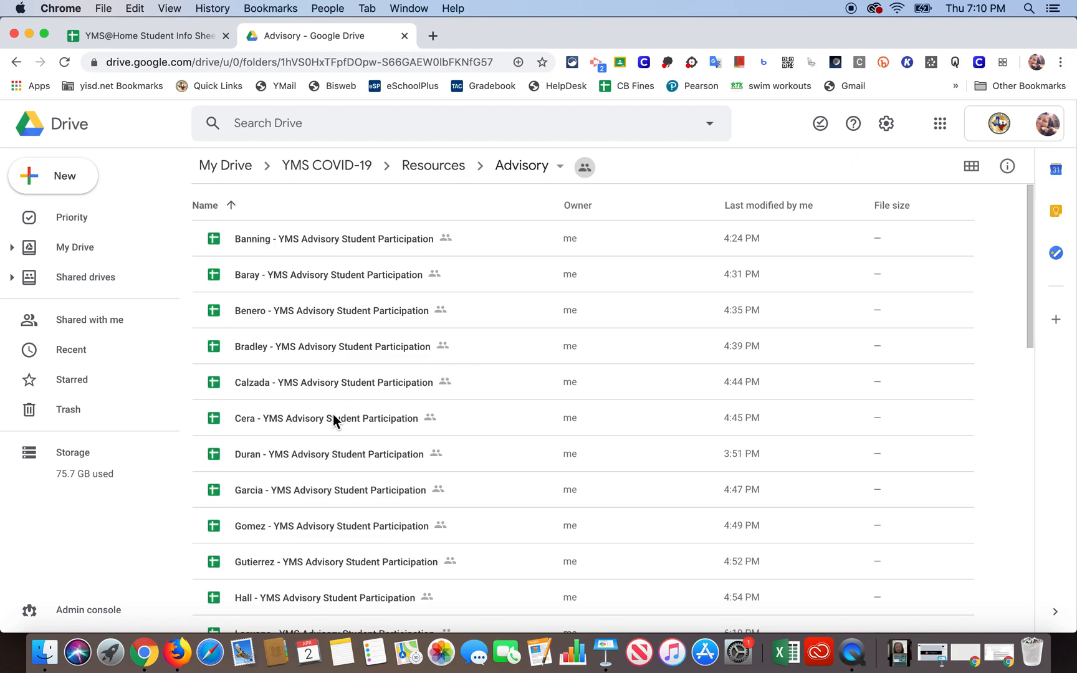
mouse_move(254, 460)
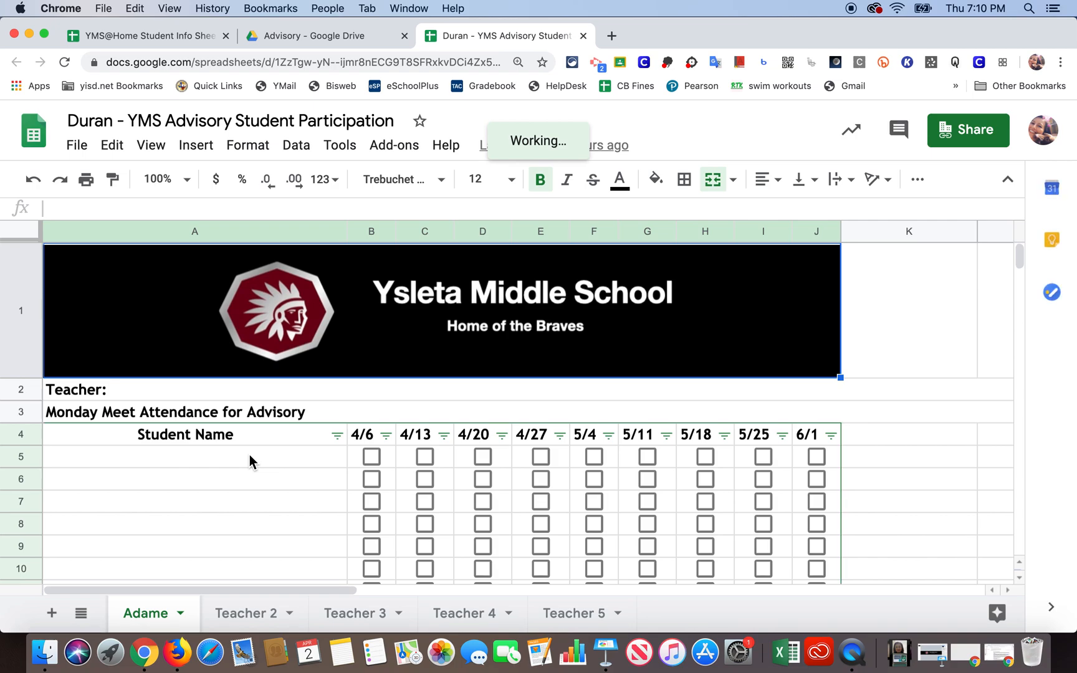
- Scroll down the Duran participation sheet toward the Student Name rows
scroll("down", 3)
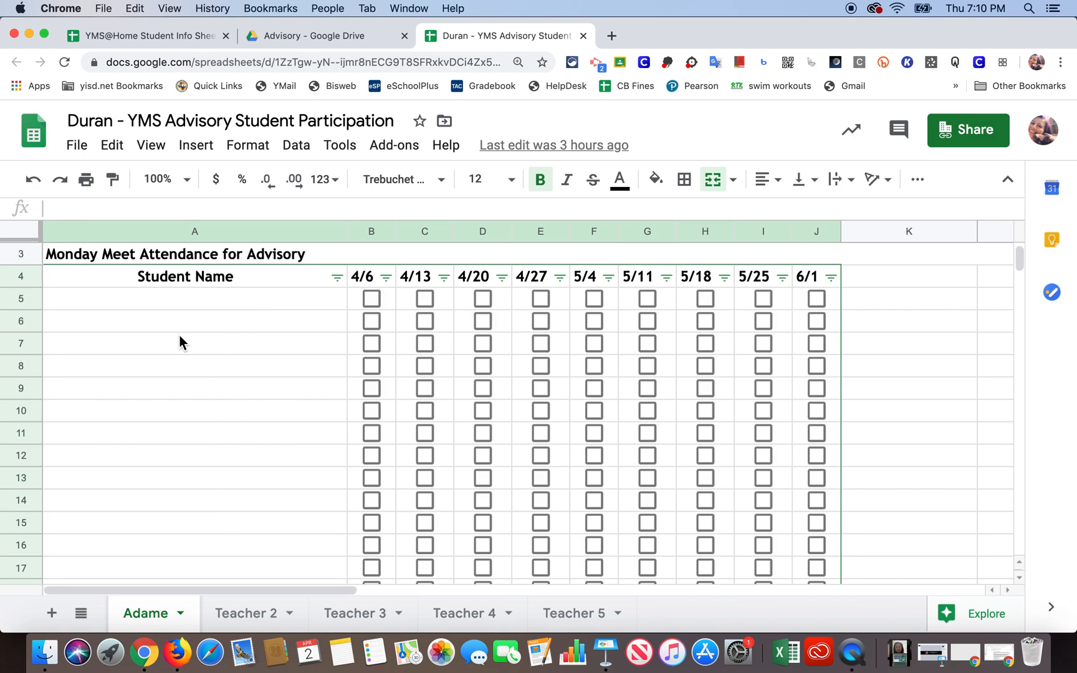
mouse_move(139, 308)
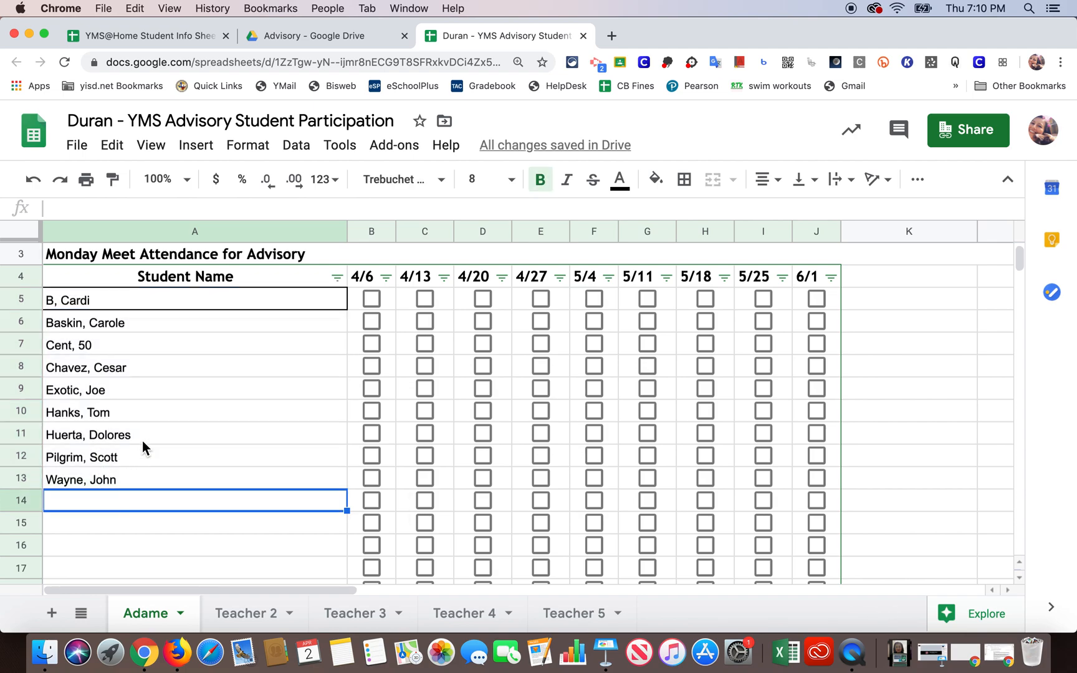
mouse_move(635, 319)
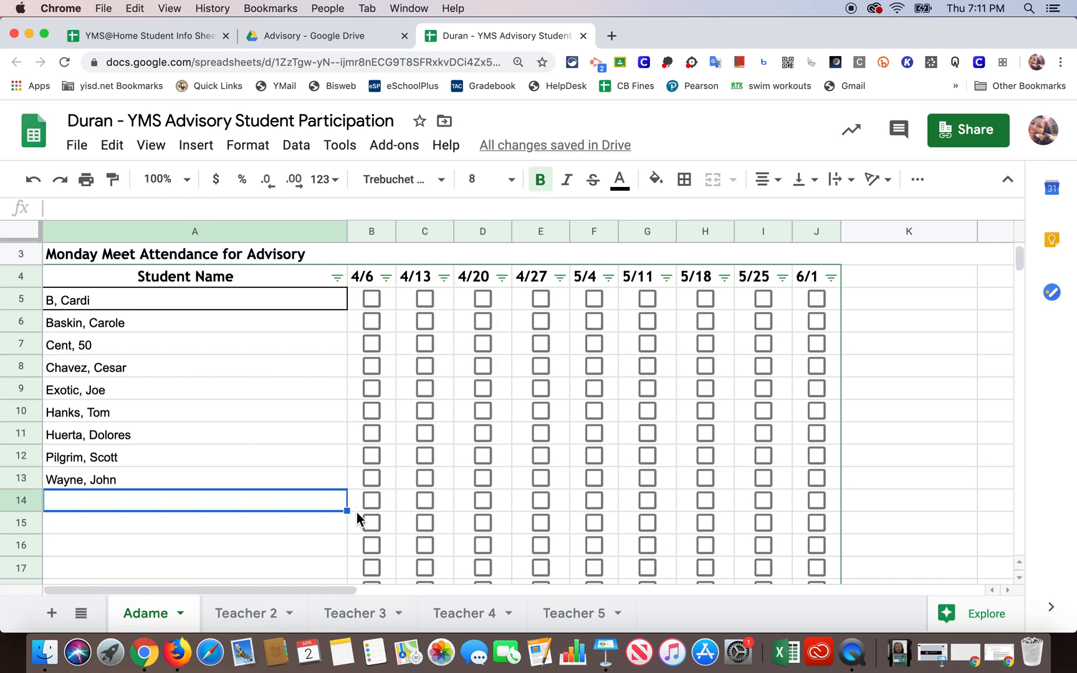
mouse_move(384, 376)
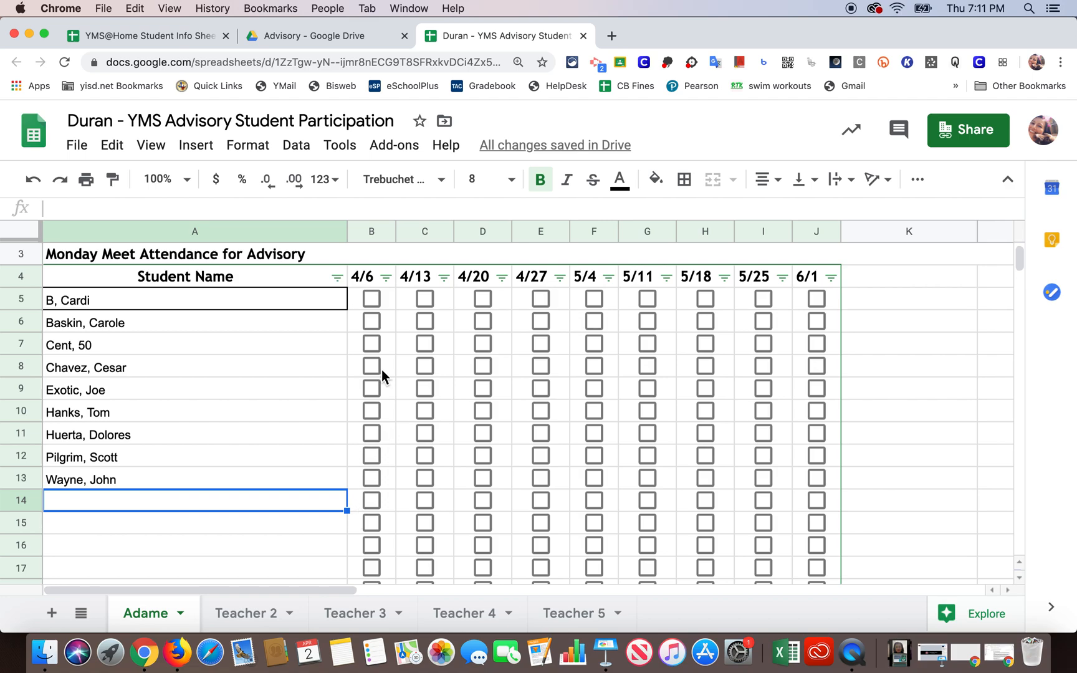
- Tick the 4/6 attendance checkboxes for the students in rows 6, 10 and 12
left_click(372, 322)
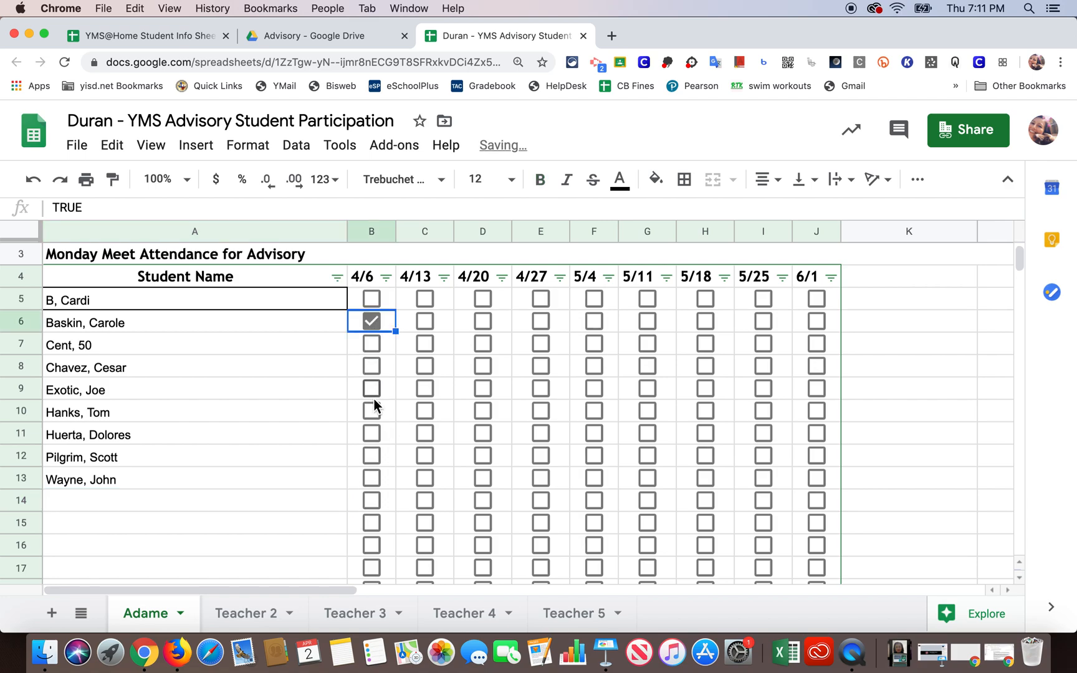
left_click(372, 411)
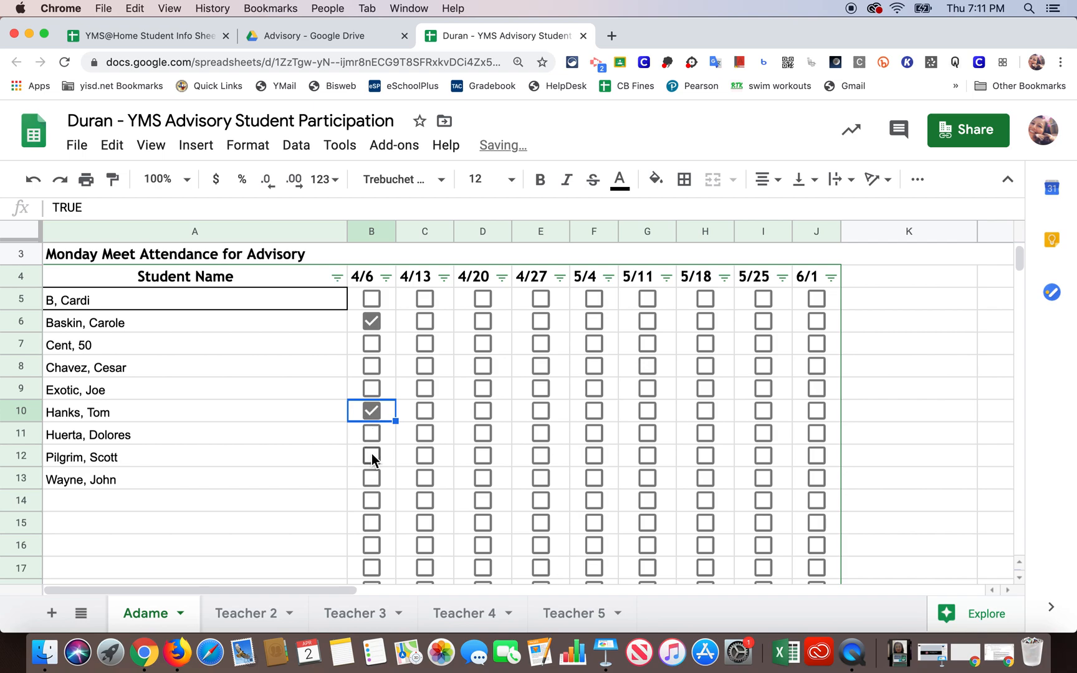
left_click(372, 457)
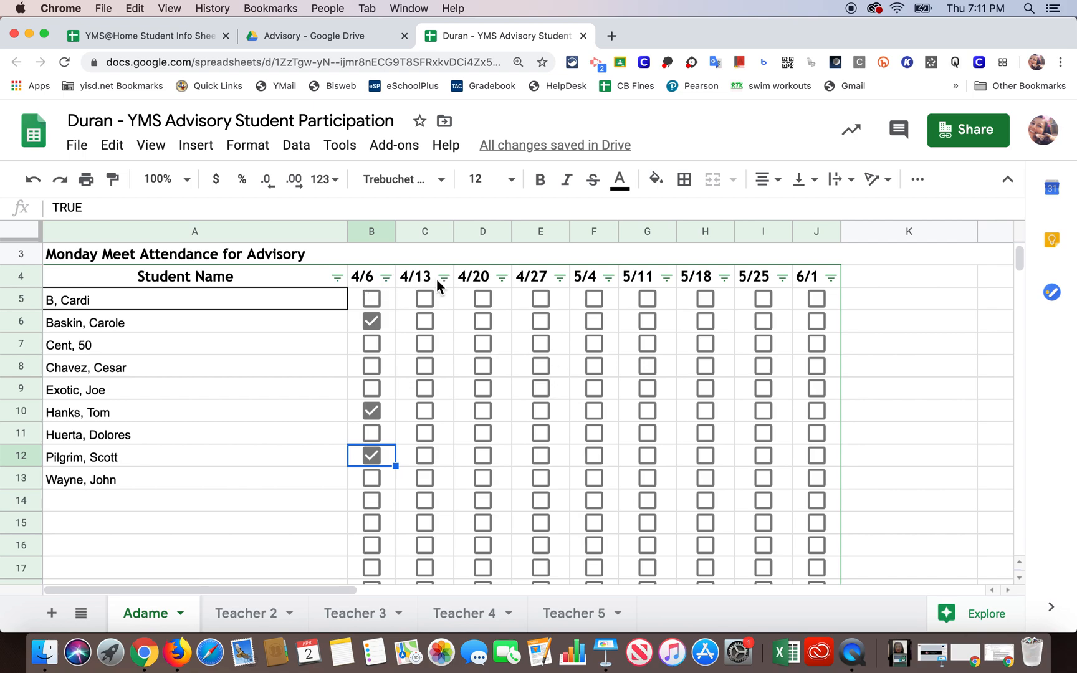
mouse_move(420, 410)
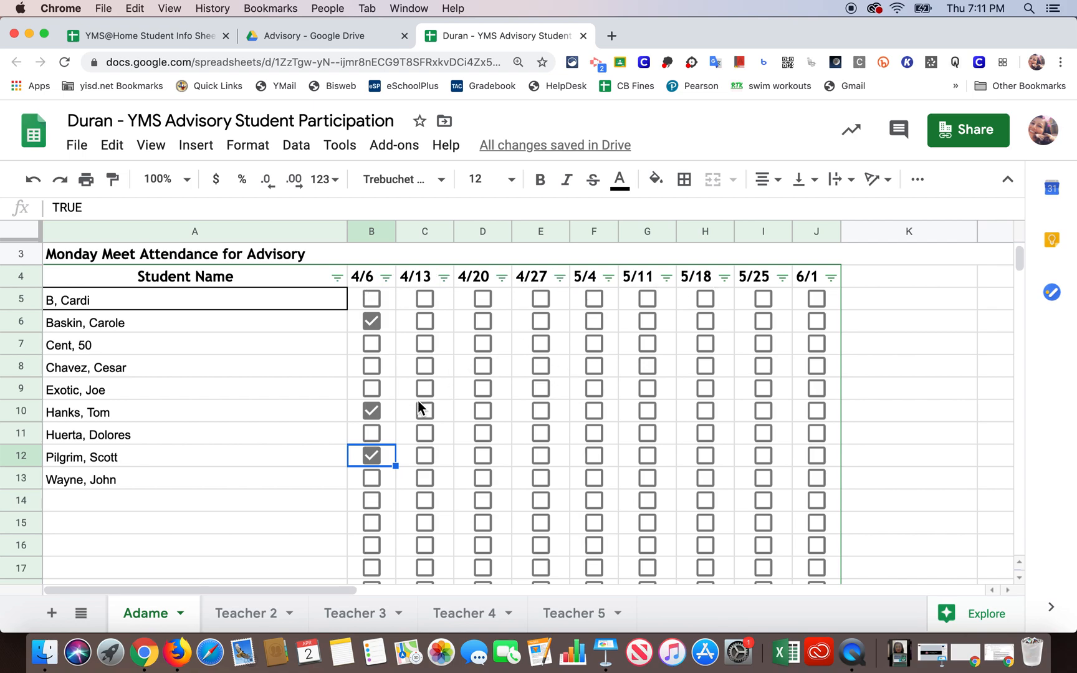
mouse_move(226, 318)
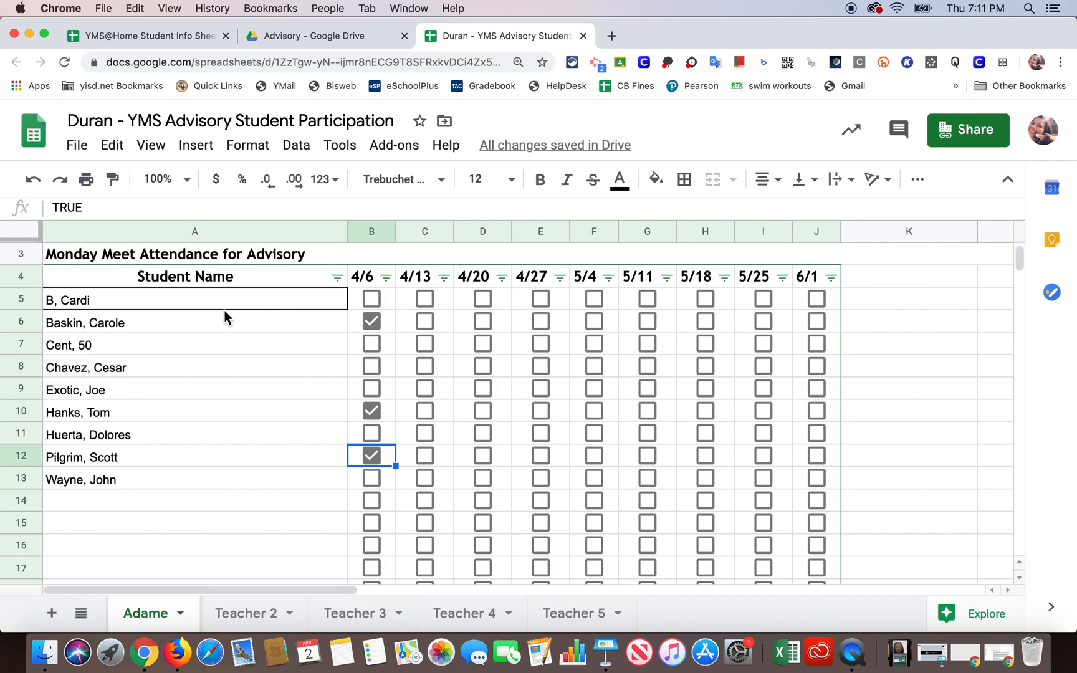
mouse_move(225, 308)
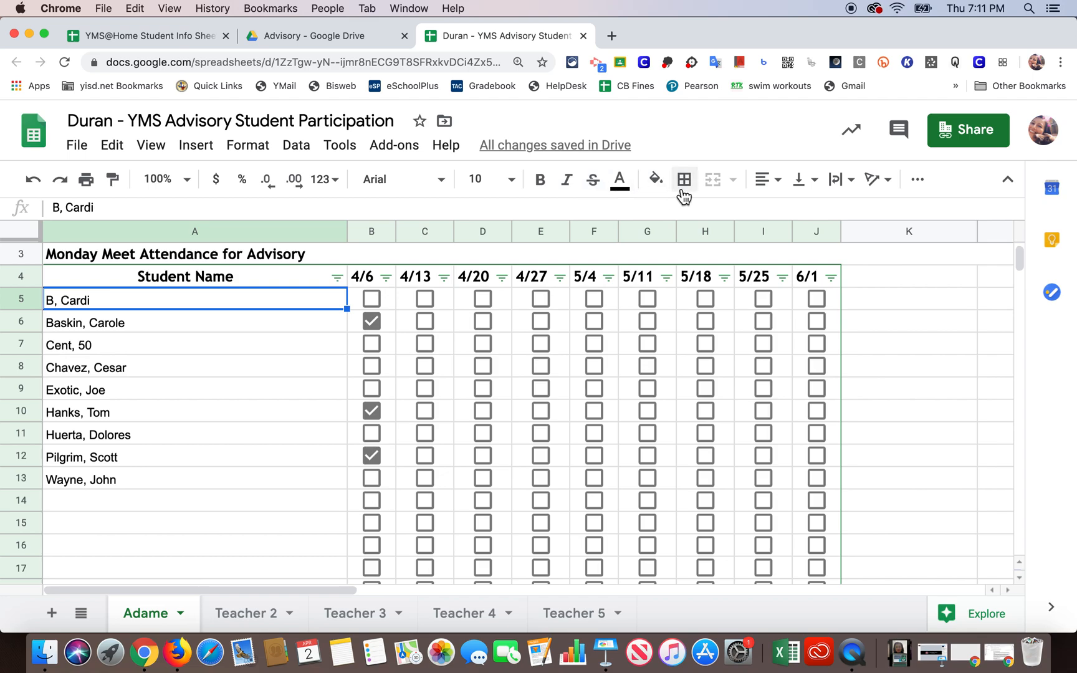
mouse_move(663, 181)
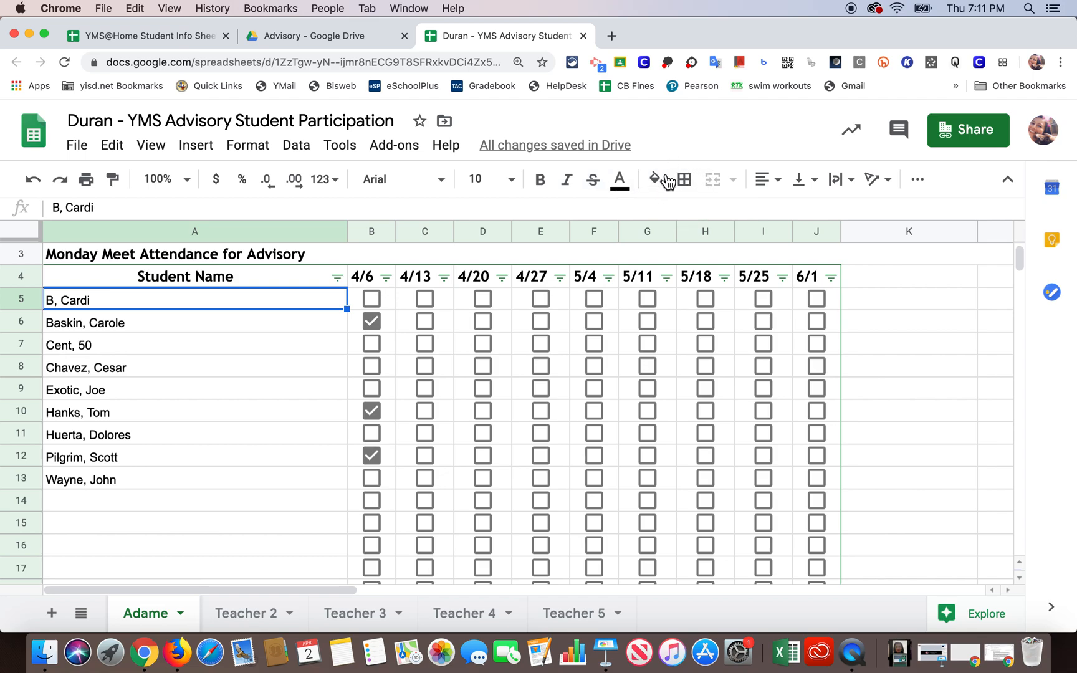
mouse_move(683, 180)
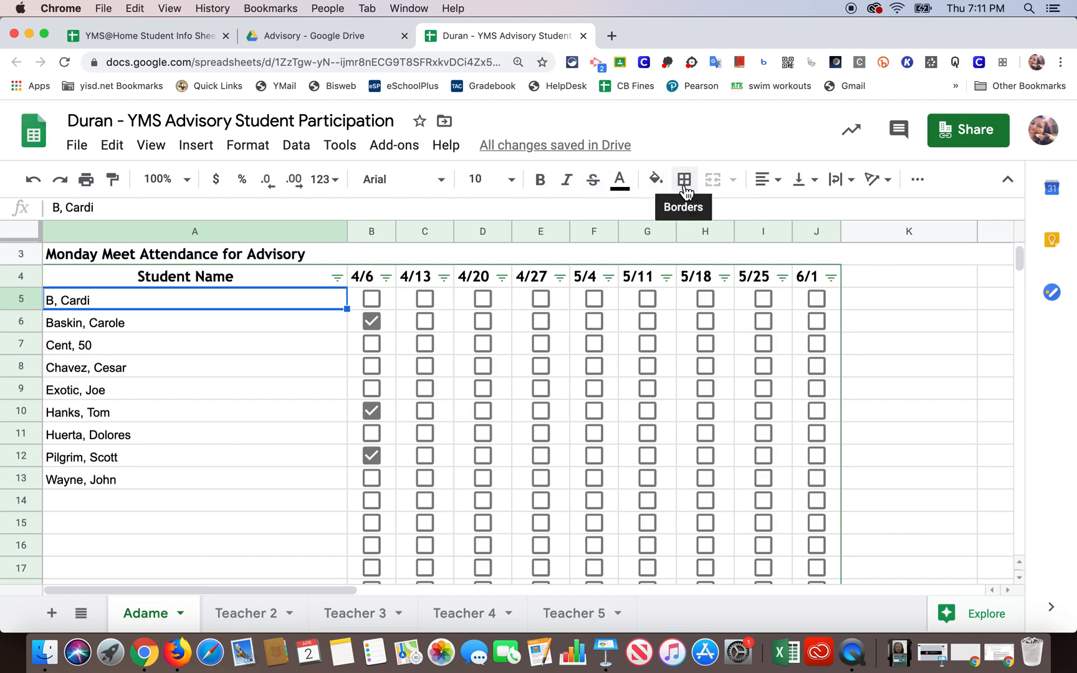
- Clear the pasted dark border around cell A5 via Clear borders
left_click(683, 180)
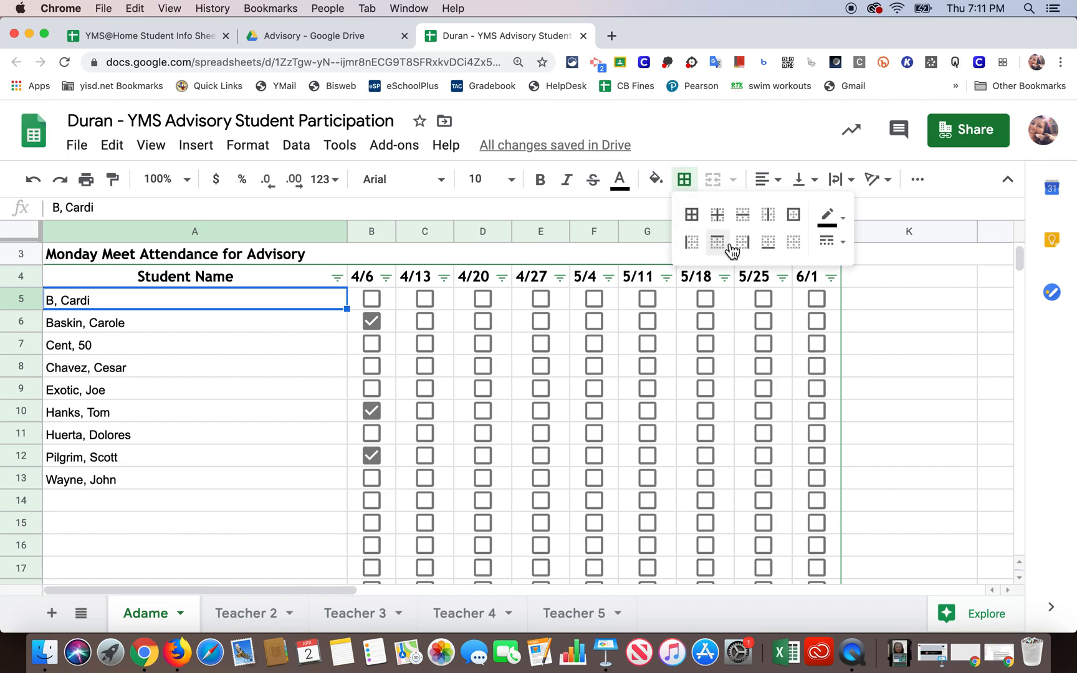
mouse_move(793, 241)
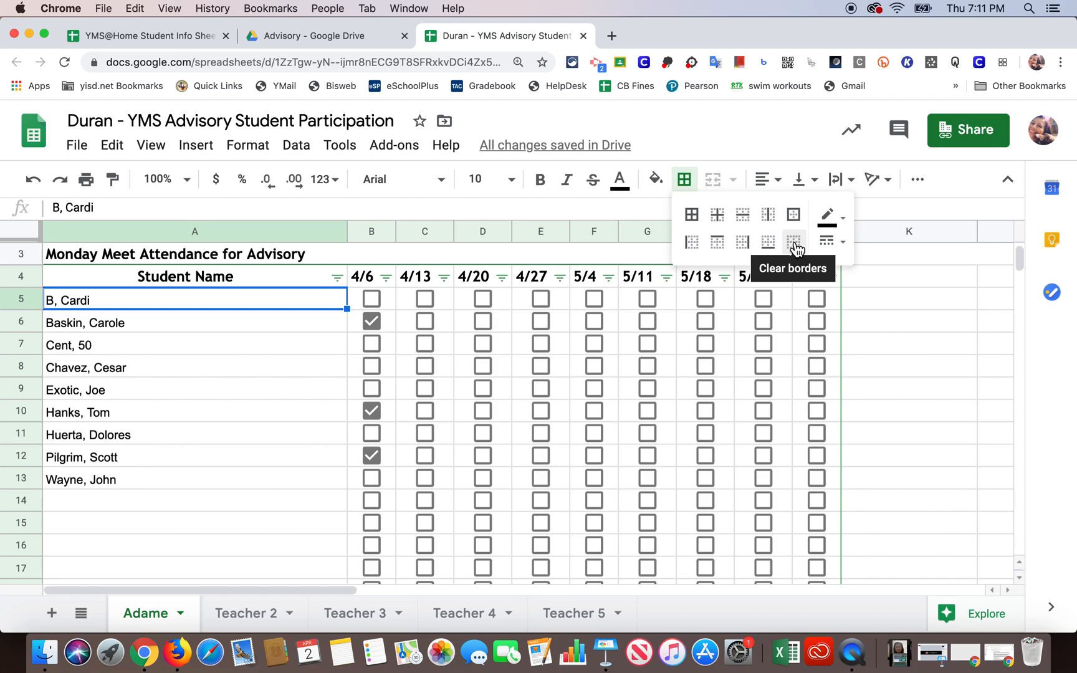
left_click(792, 242)
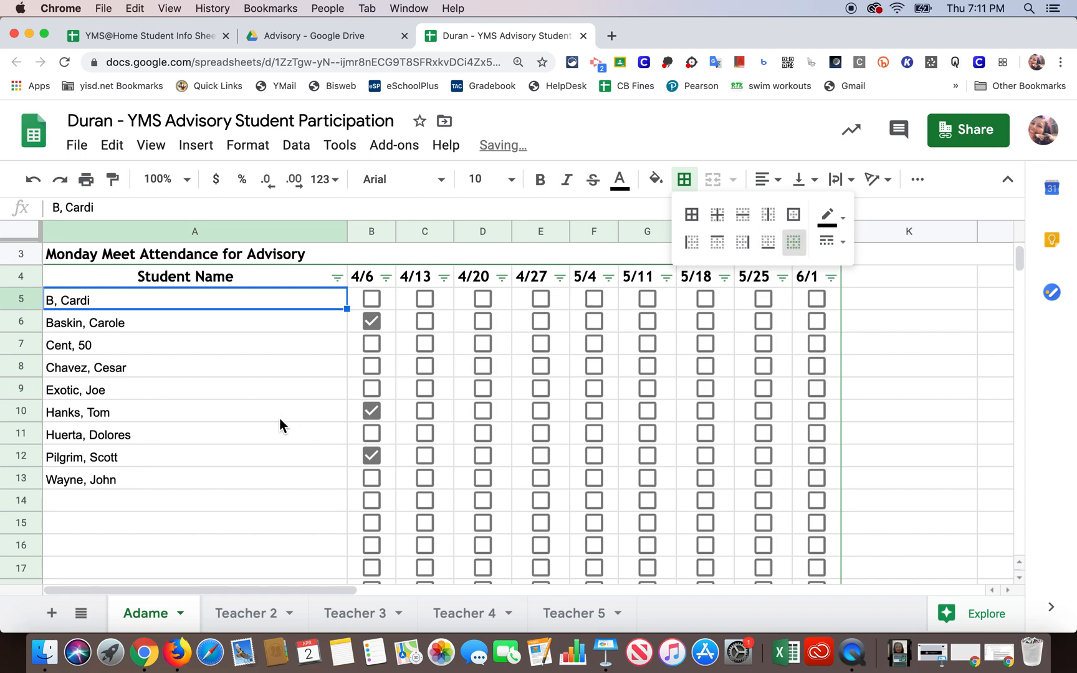
left_click(174, 411)
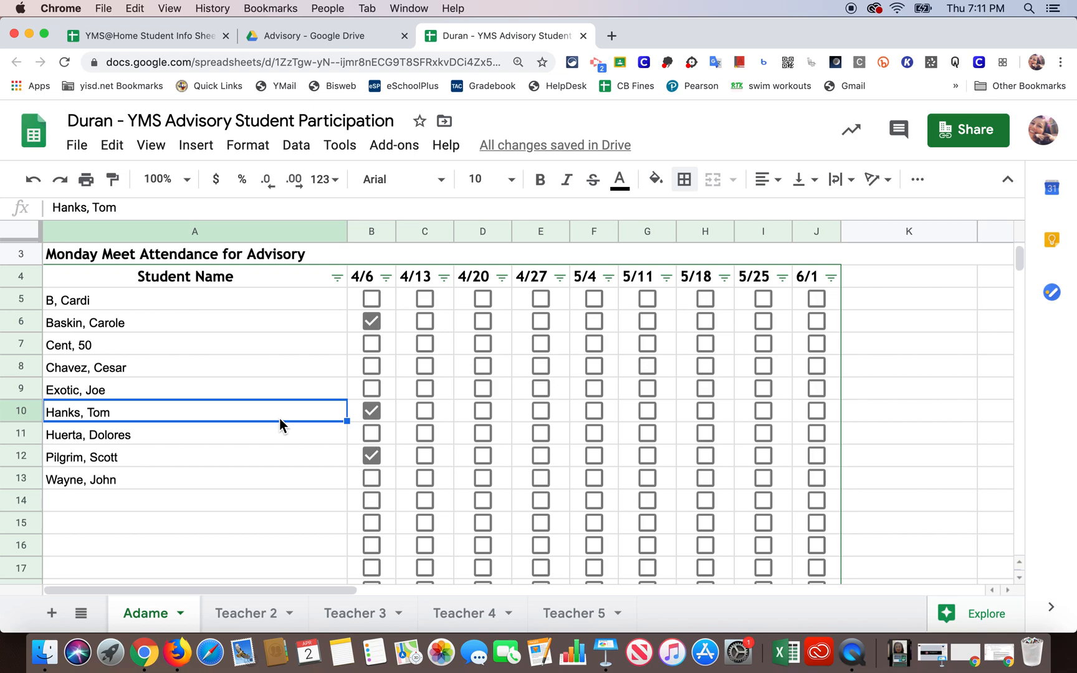
mouse_move(672, 9)
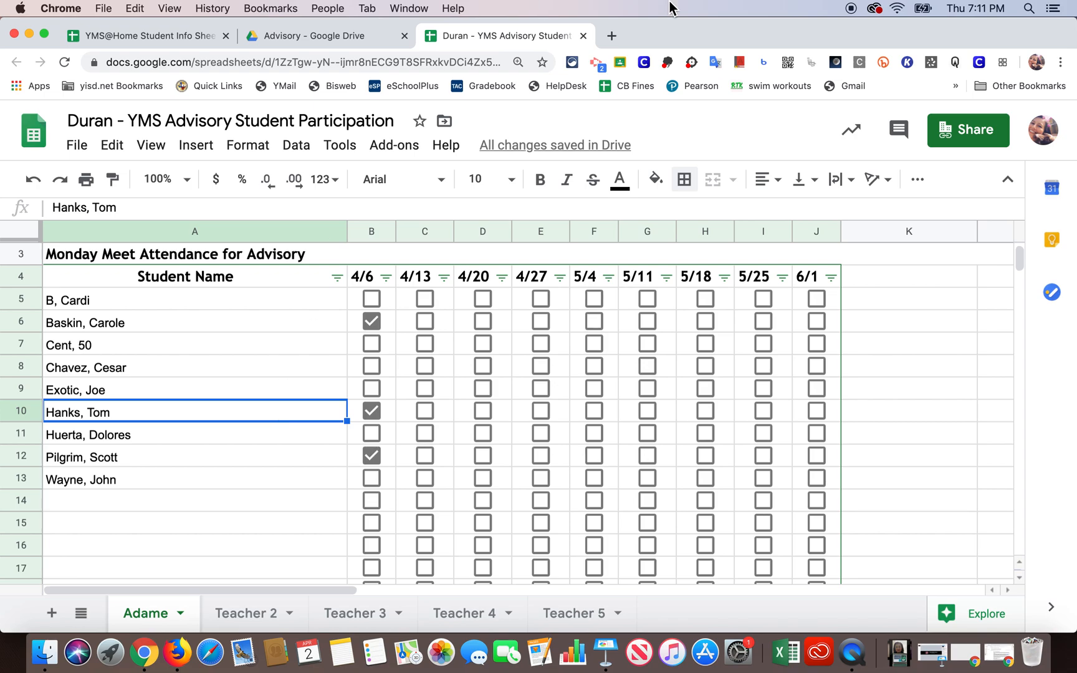